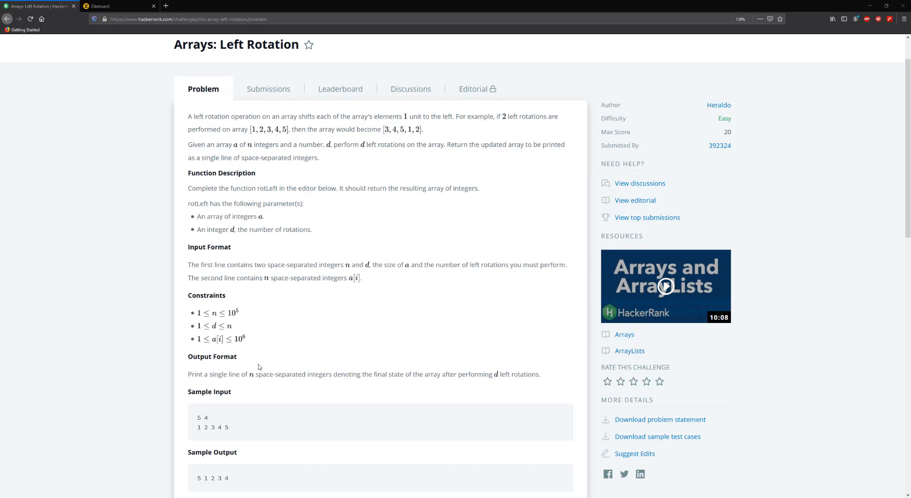
mouse_move(354, 153)
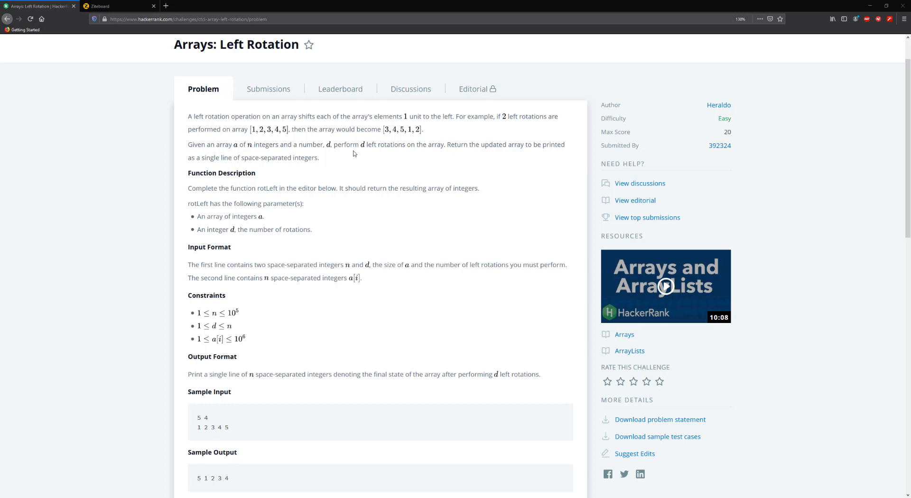
mouse_move(404, 127)
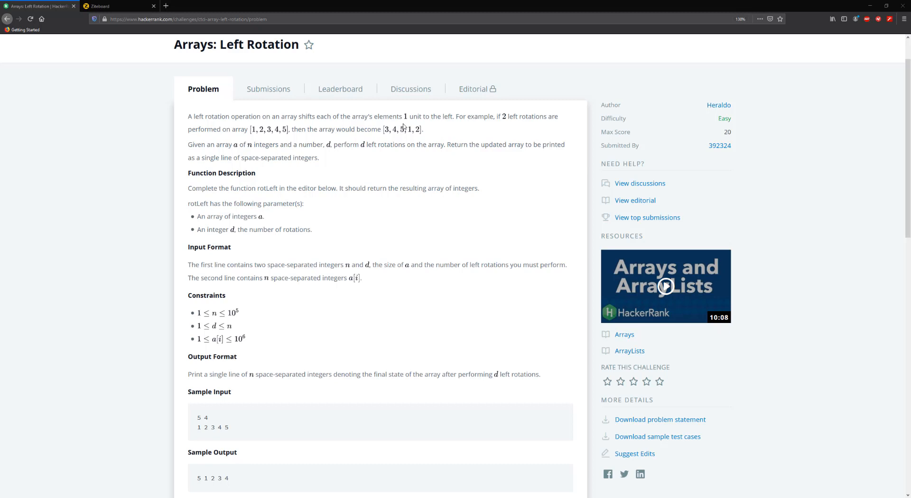
mouse_move(407, 165)
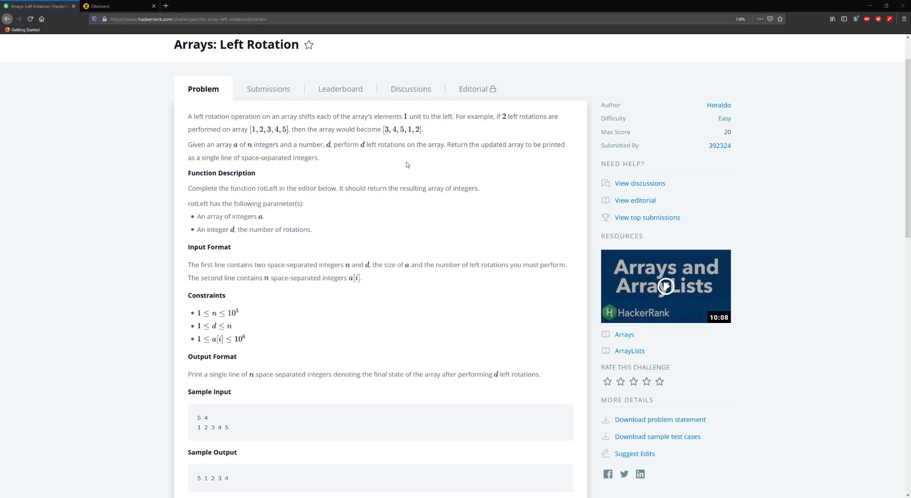
mouse_move(277, 291)
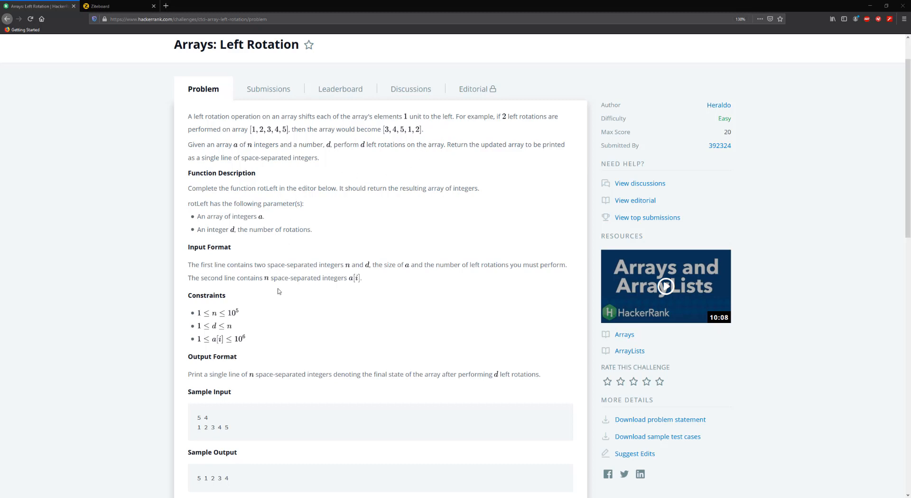
- Scroll to Sample Input, highlighting the count 4 and the array line 1 2 3 4 5
scroll("down", 3)
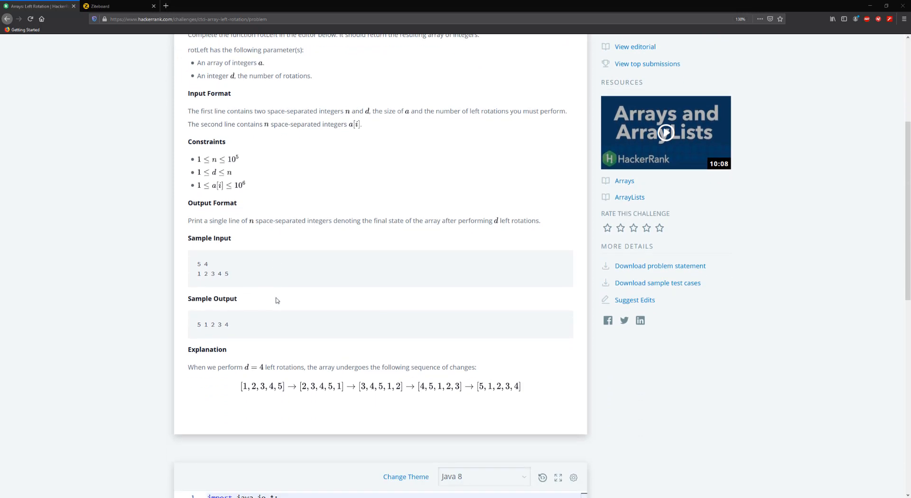
mouse_move(199, 273)
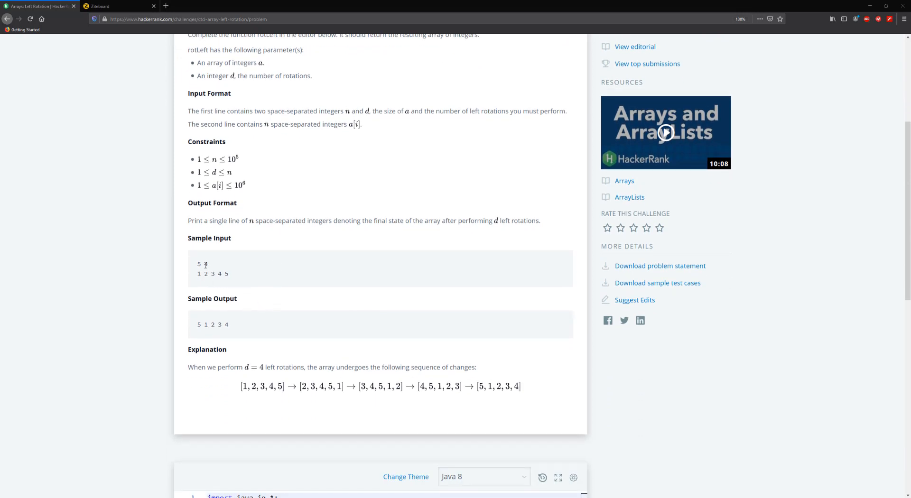
double_click(205, 264)
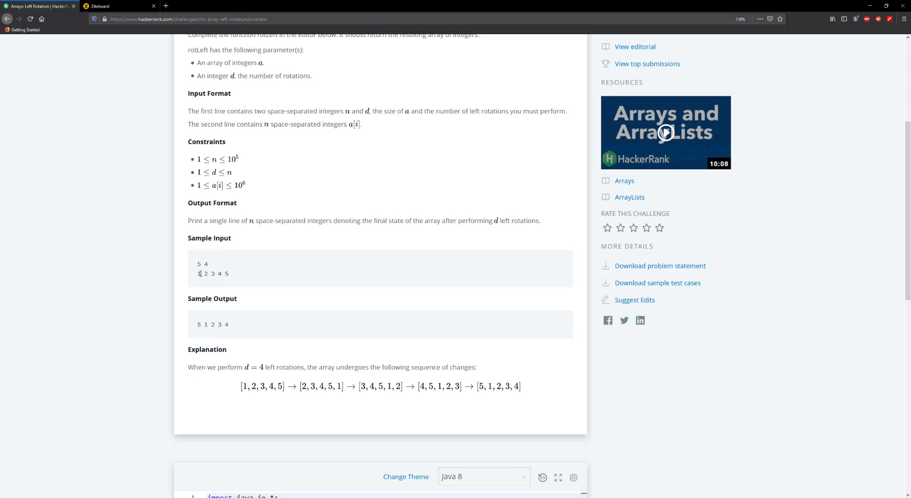
triple_click(212, 273)
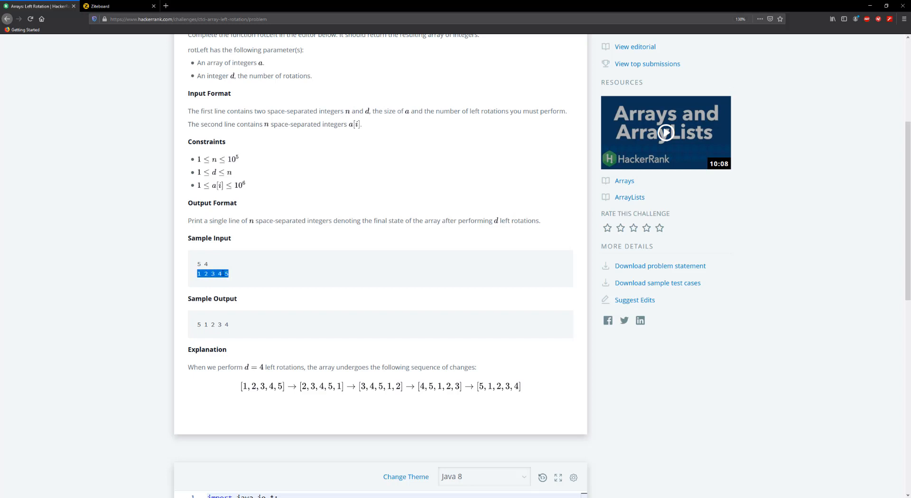
- Paste the sample array 1 2 3 4 5 into the sticky note, then choose the pen
right_click(120, 61)
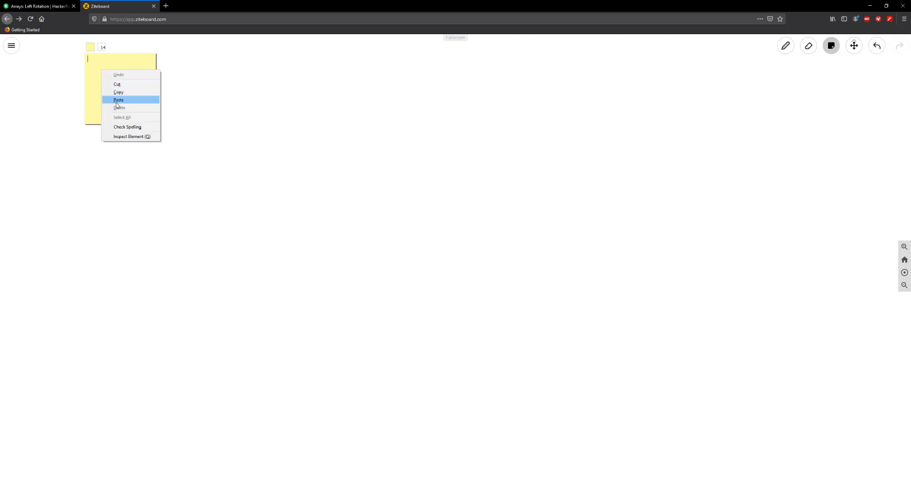
left_click(118, 99)
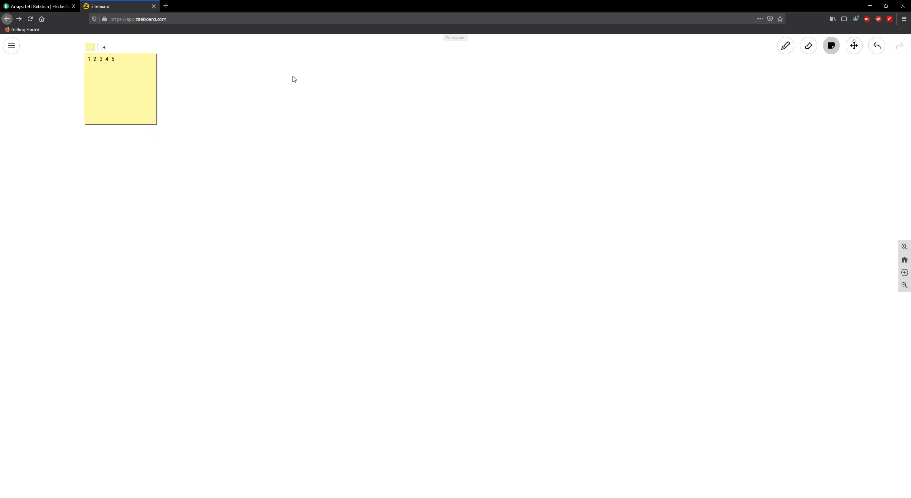
left_click(785, 46)
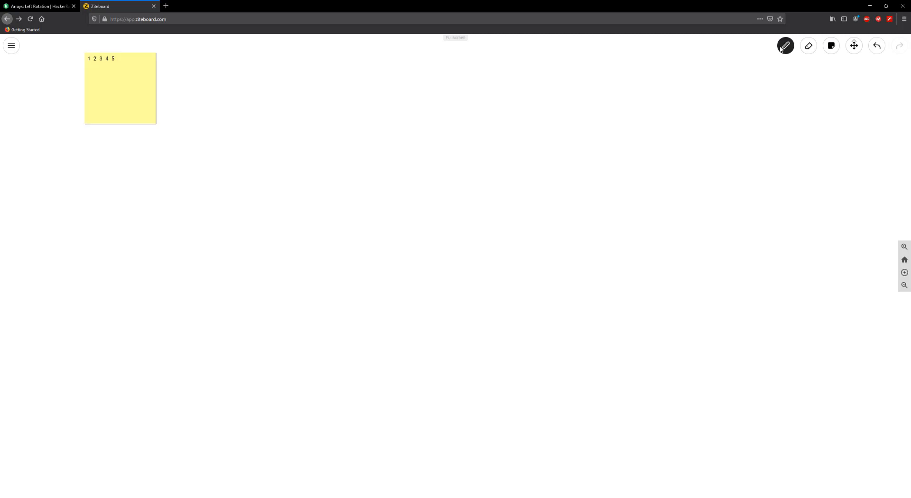
mouse_move(324, 46)
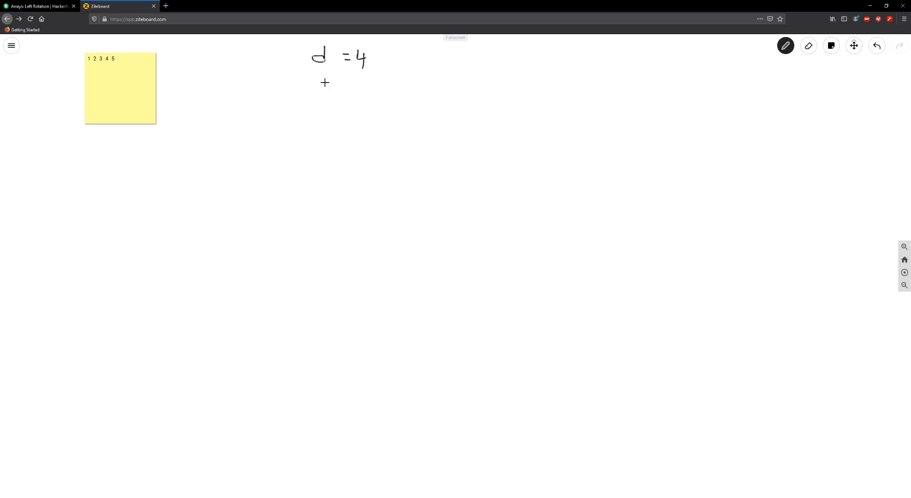
- Handwrite the second line ending in = 4 beneath d = 4
left_click_drag(321, 90, 318, 83)
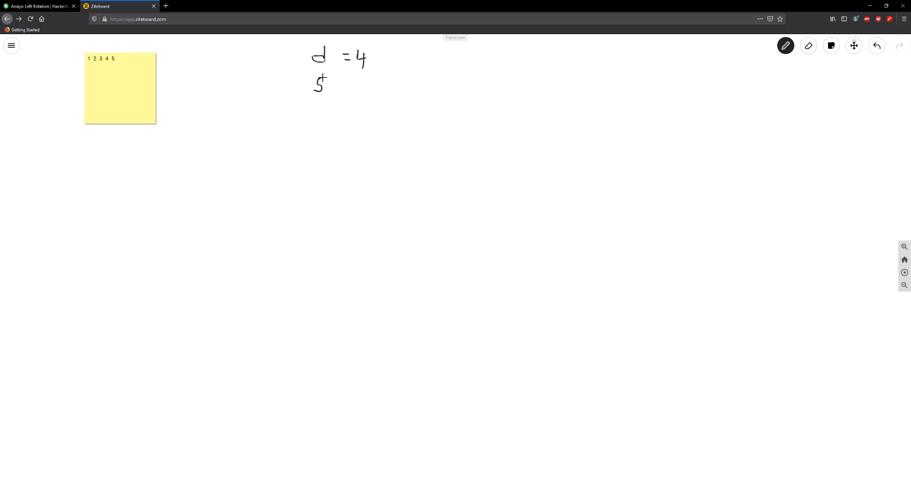
left_click_drag(306, 87, 311, 87)
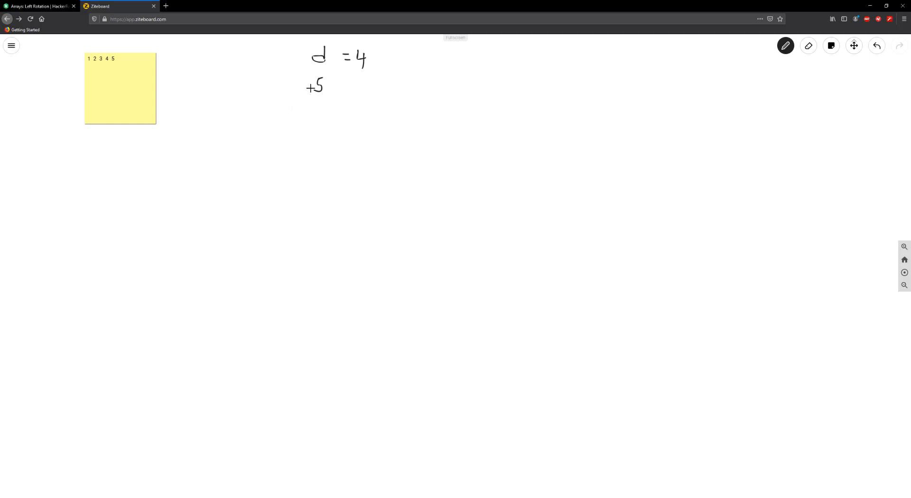
left_click_drag(310, 86, 349, 84)
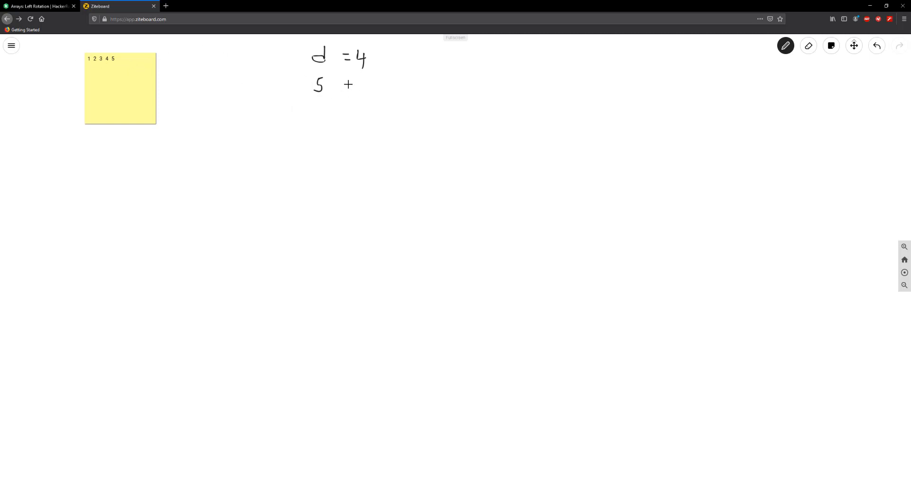
left_click_drag(348, 86, 377, 86)
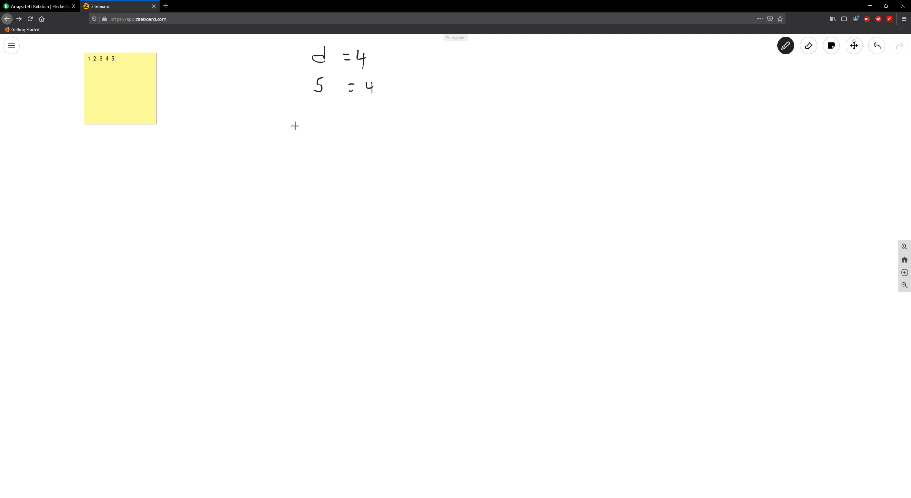
- Draw a five-cell array box below the notes and fill it with 1 through 5
left_click_drag(277, 112, 482, 110)
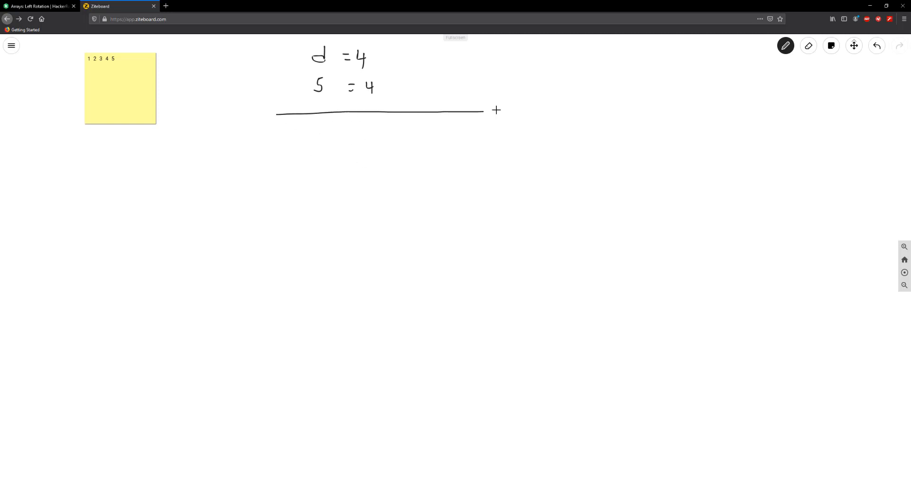
left_click_drag(482, 111, 529, 110)
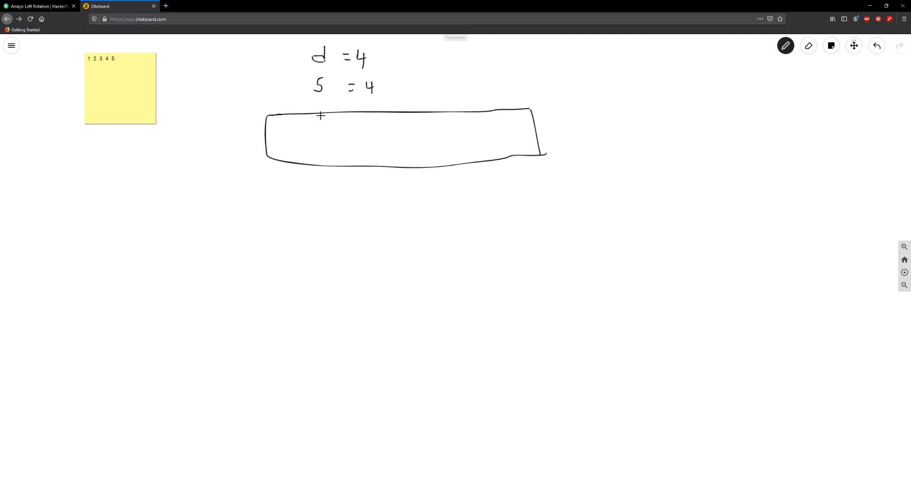
left_click_drag(320, 115, 324, 160)
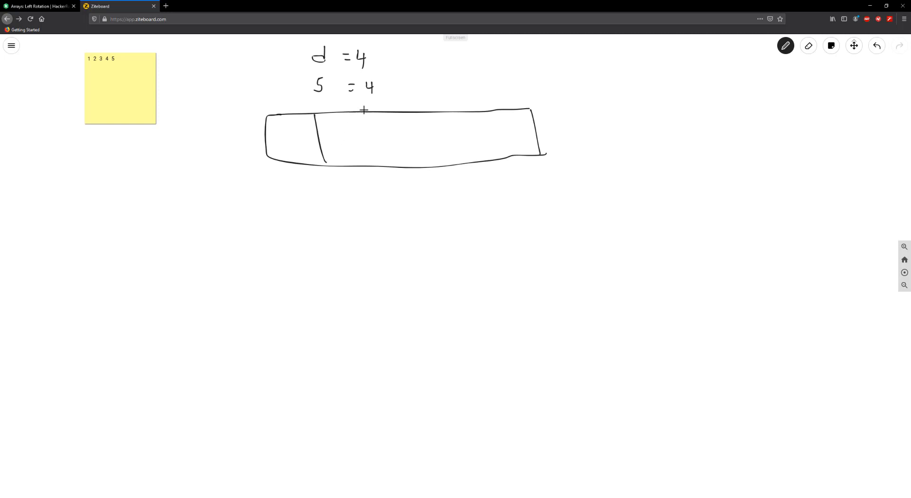
left_click_drag(365, 111, 378, 168)
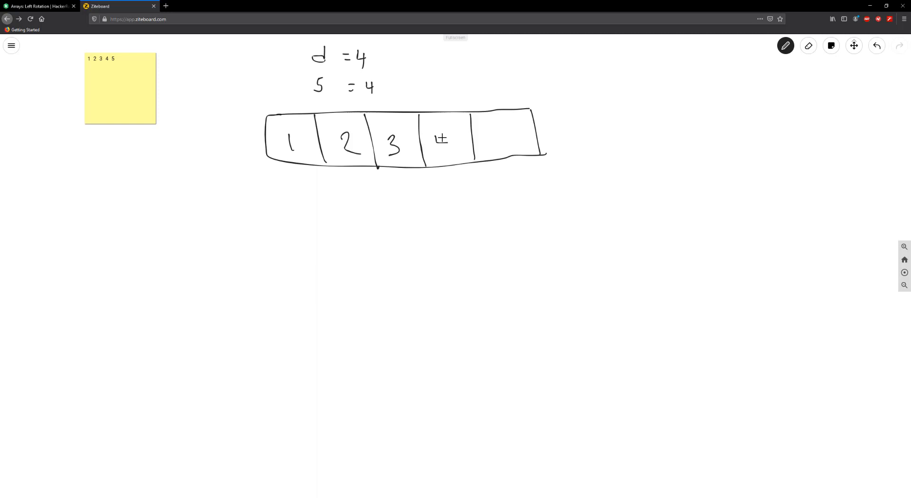
left_click_drag(442, 140, 495, 142)
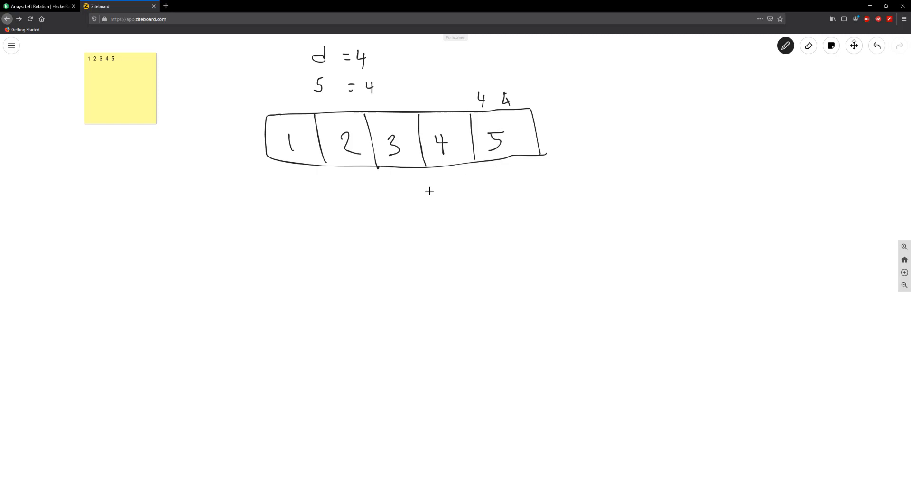
- Sketch a second five-cell 1–5 array marked 0 and 3, and begin a third array
left_click_drag(273, 206, 478, 204)
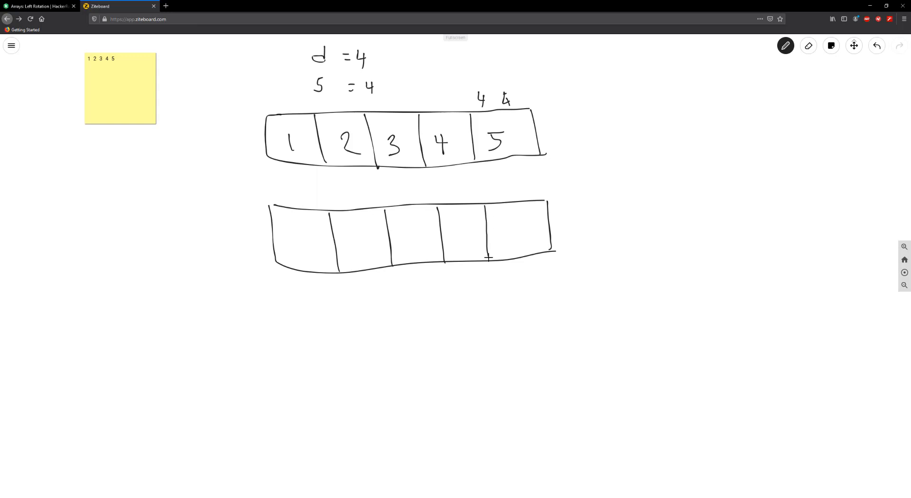
mouse_move(301, 251)
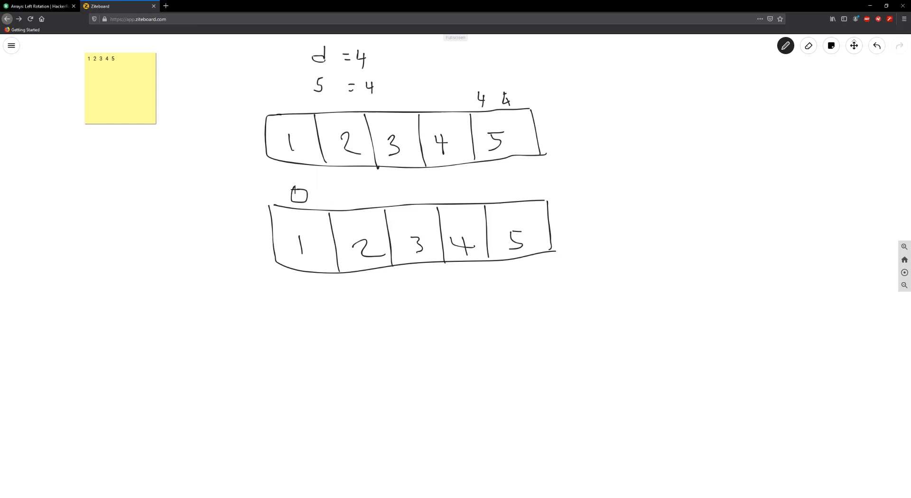
left_click(373, 58)
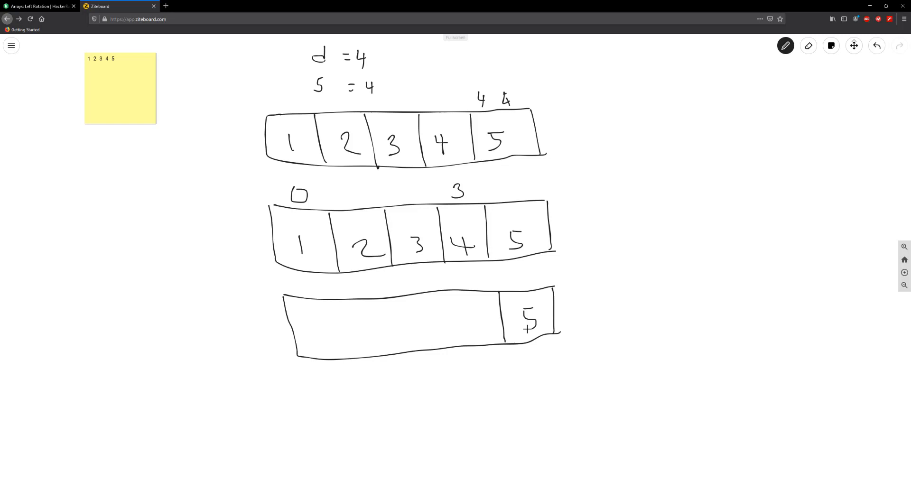
mouse_move(469, 309)
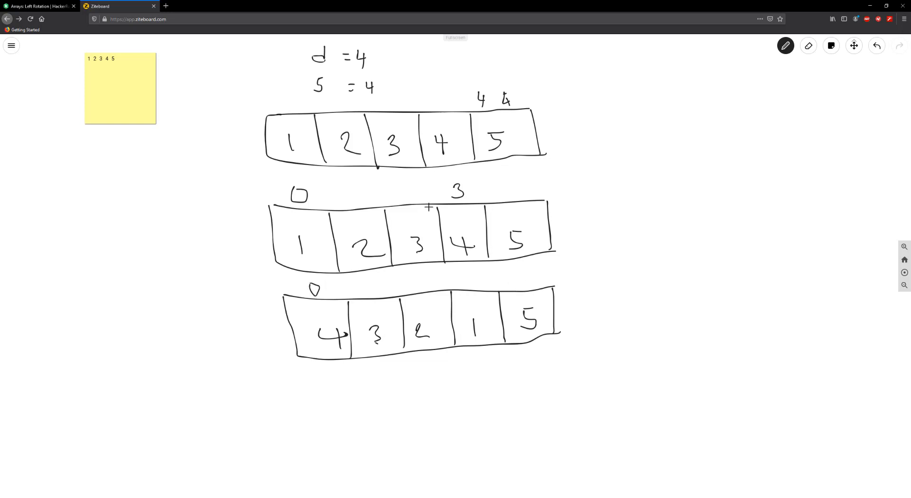
mouse_move(523, 278)
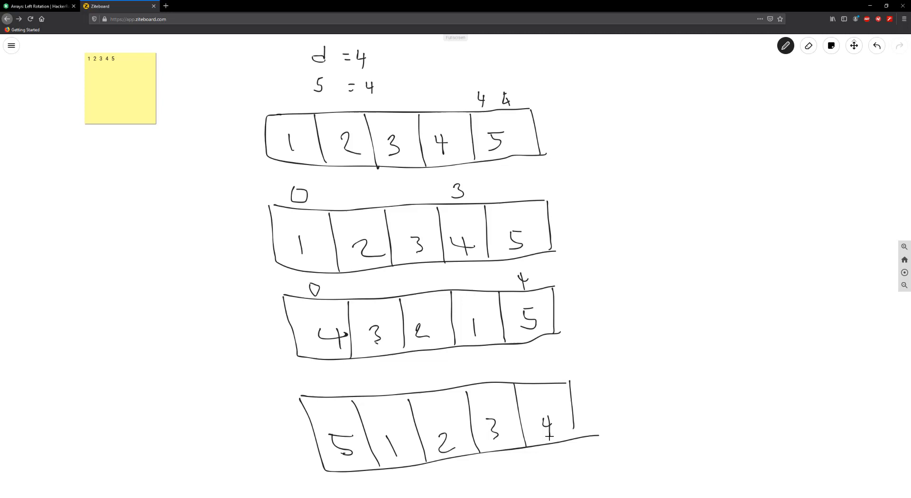
- Switch between the HackerRank and Ziteboard tabs, ending on the Left Rotation problem
left_click(38, 6)
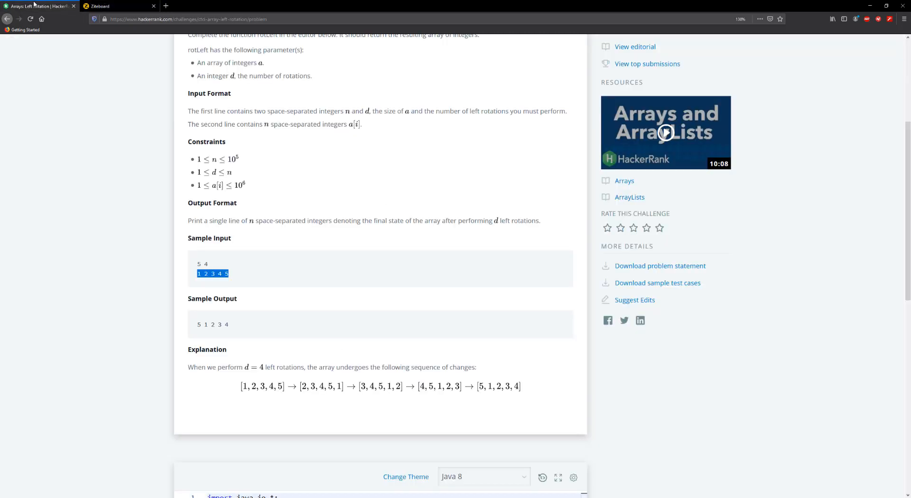
mouse_move(495, 396)
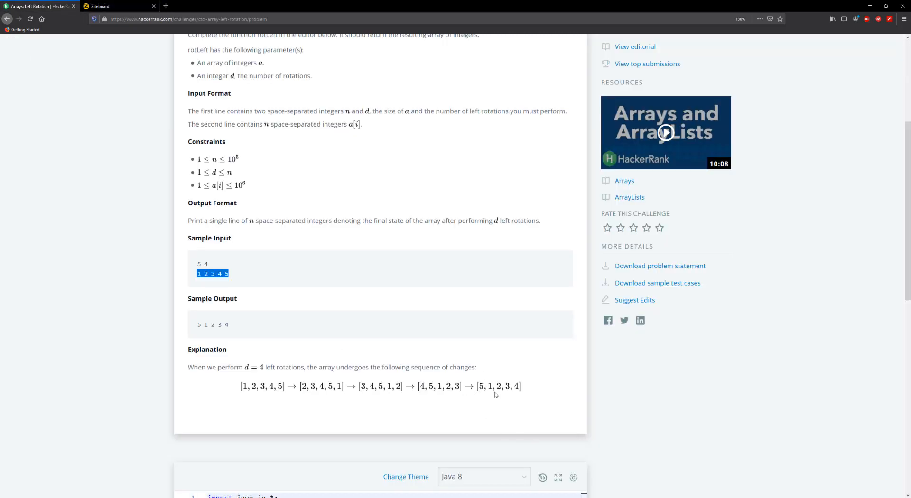
mouse_move(50, 18)
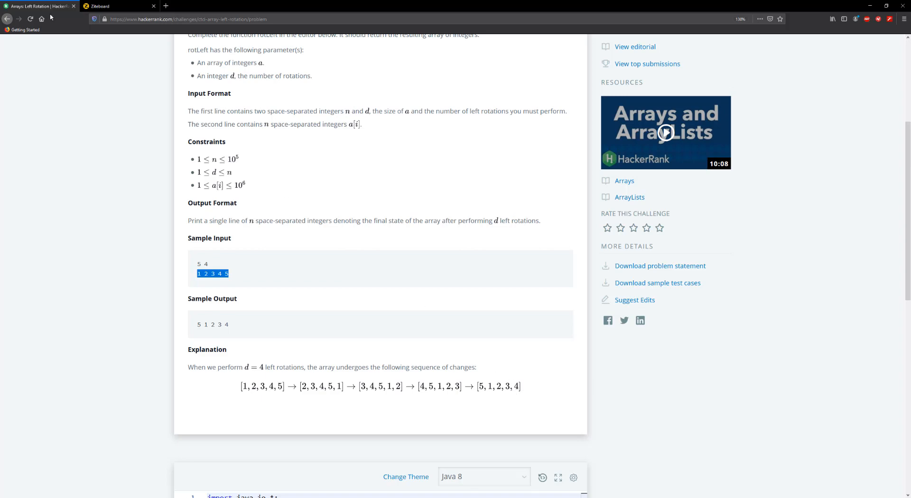
left_click(116, 6)
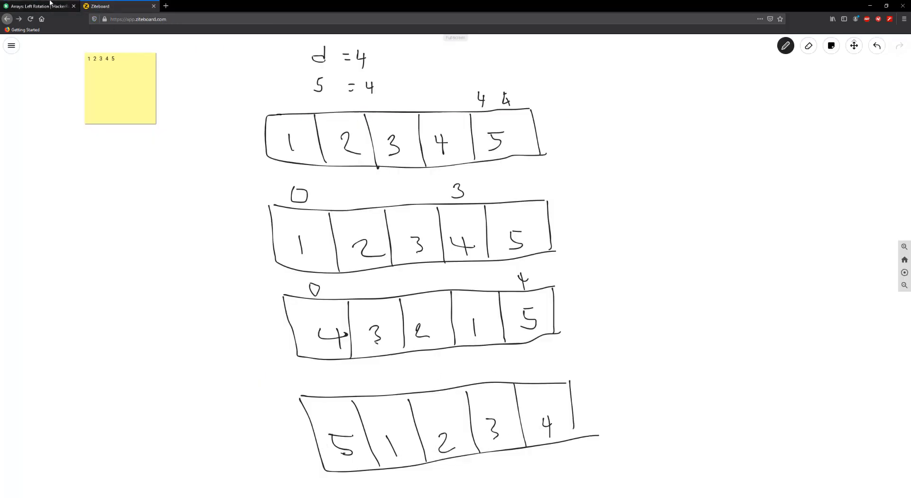
left_click(38, 6)
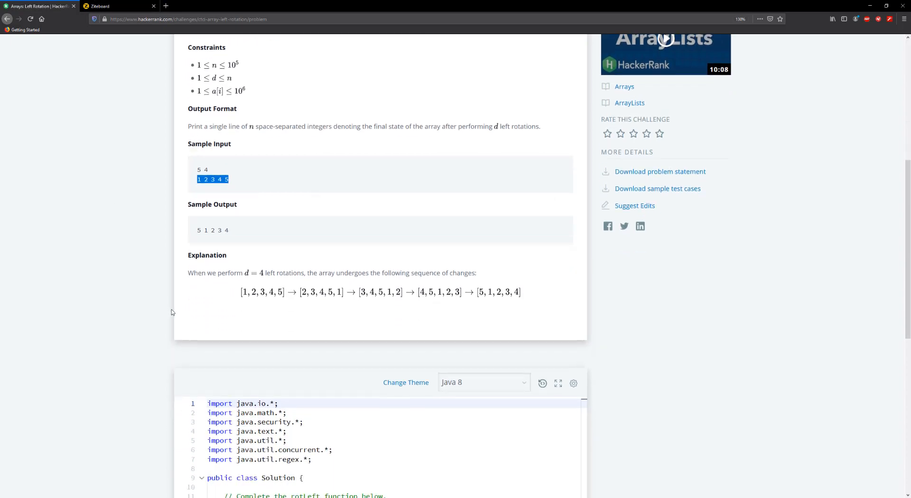
- Below rotLeft, write the signature static void reverse(int[] a, int m, int n) with braces
scroll("down", 3)
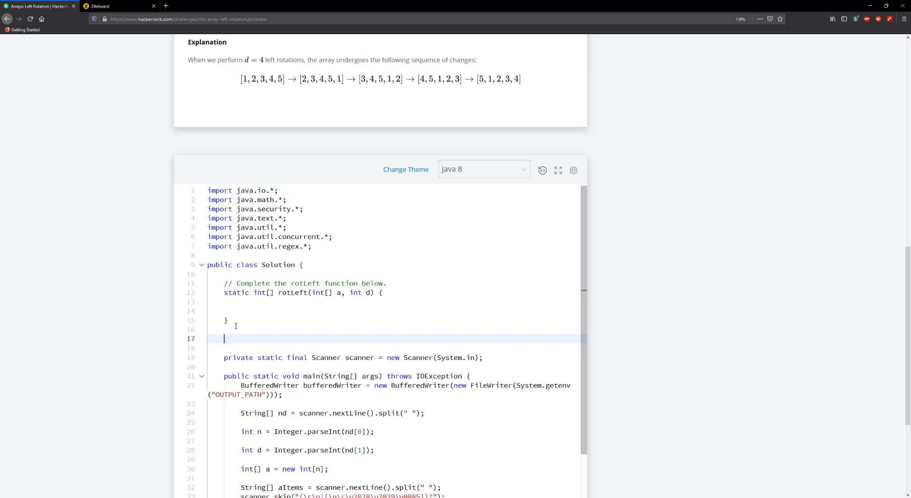
type("stat")
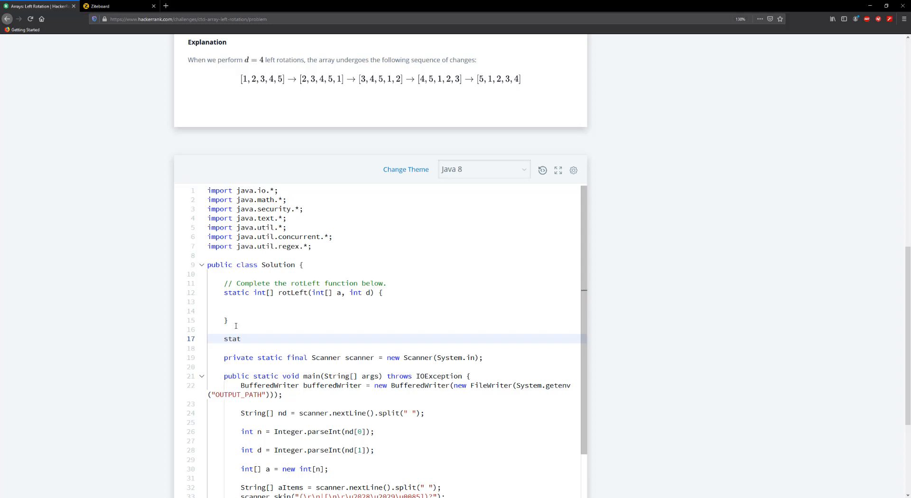
type("ic vo")
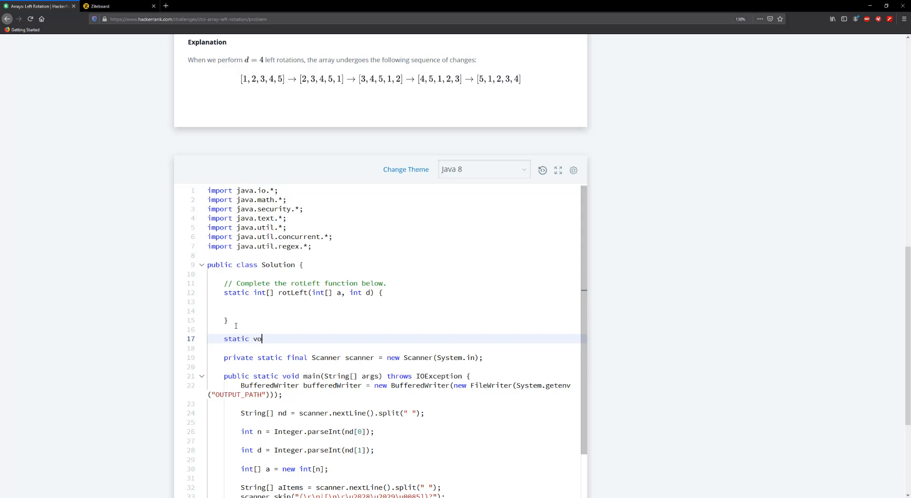
type("id rever")
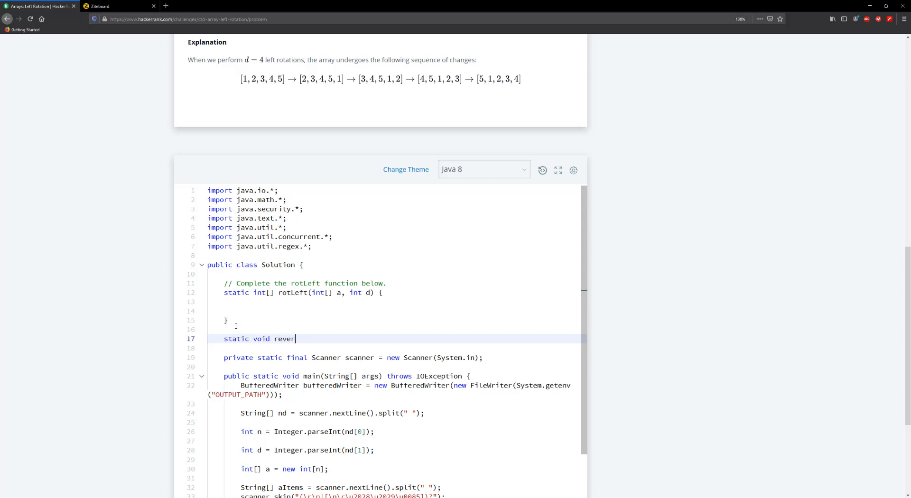
type("se()")
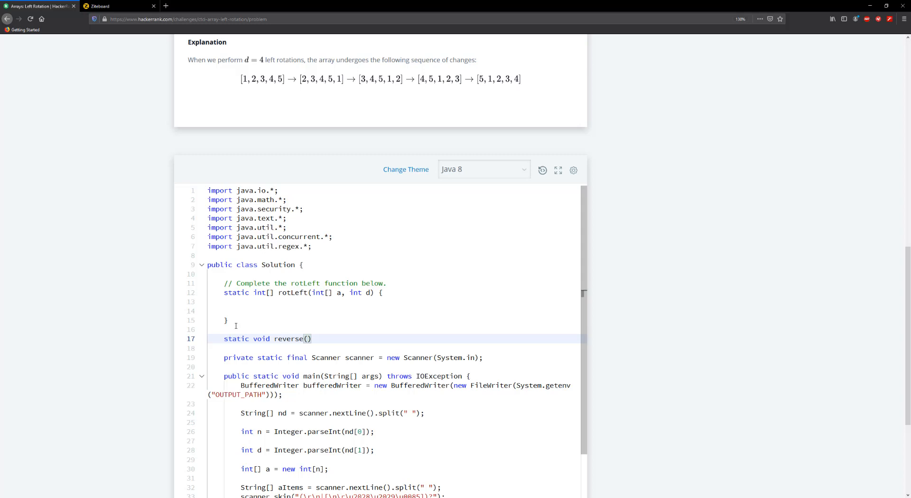
type("int[]")
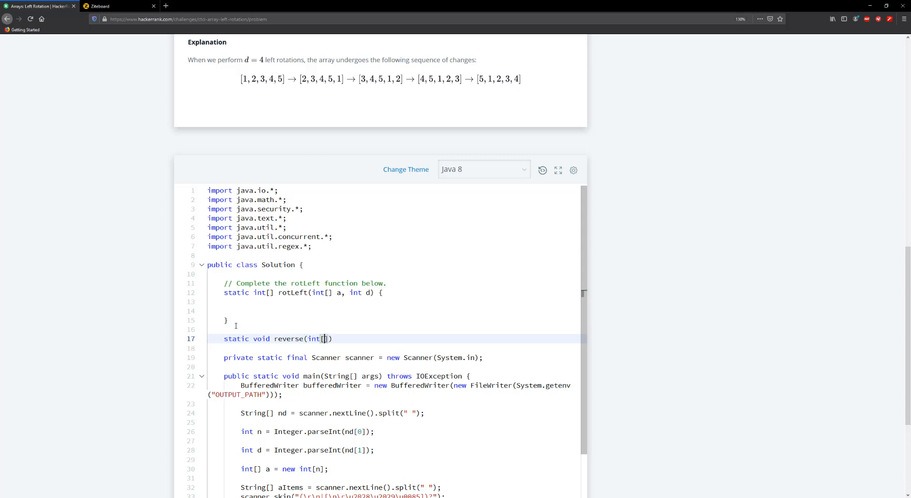
type("a,")
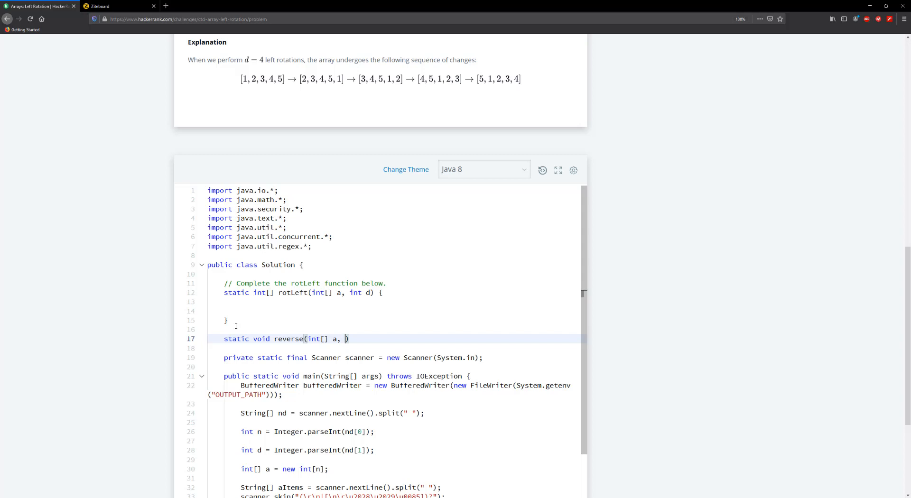
type("int m, int n")
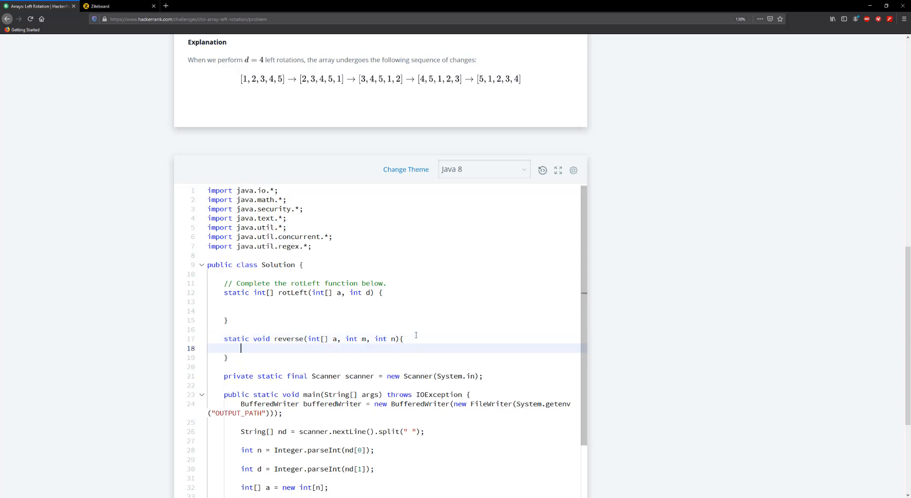
- Write the while (m < n) loop, opening with int temp = a[m];
type("while")
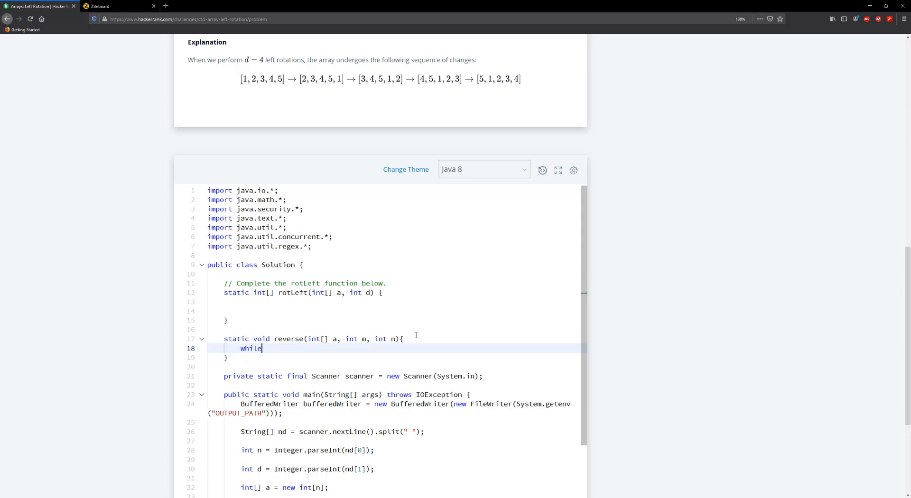
type("()")
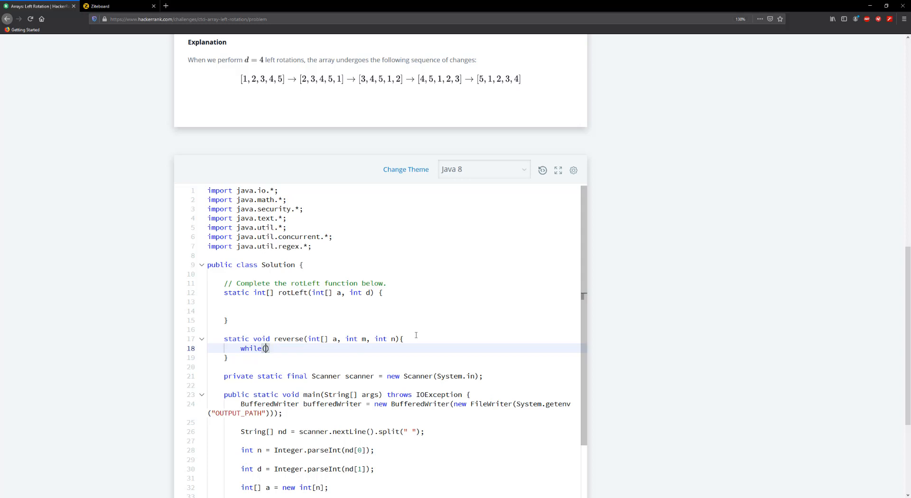
type("m <")
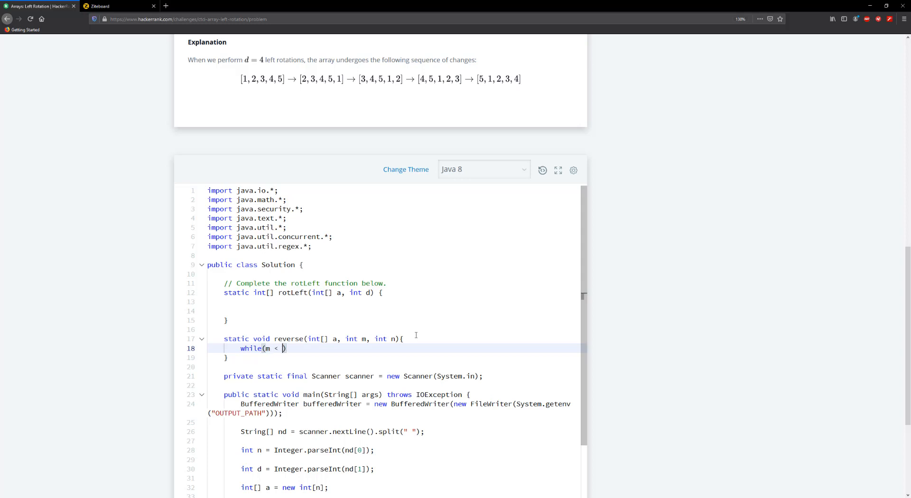
type("n)")
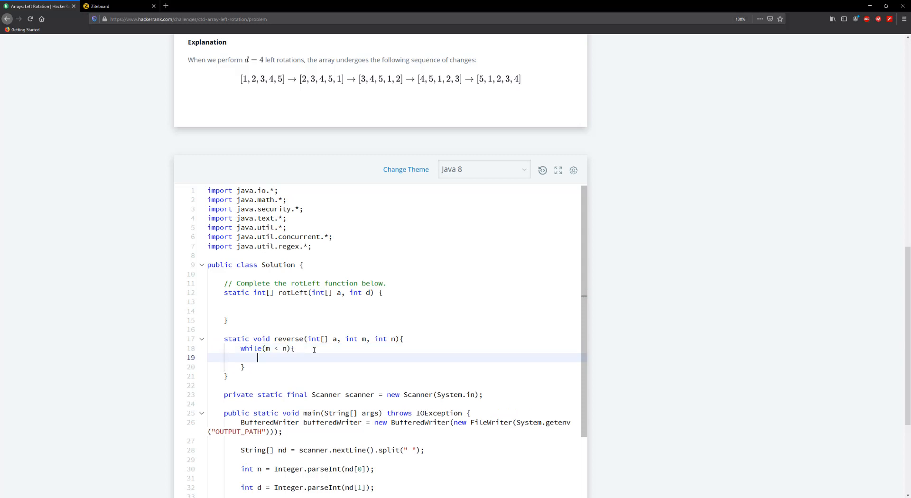
type("int")
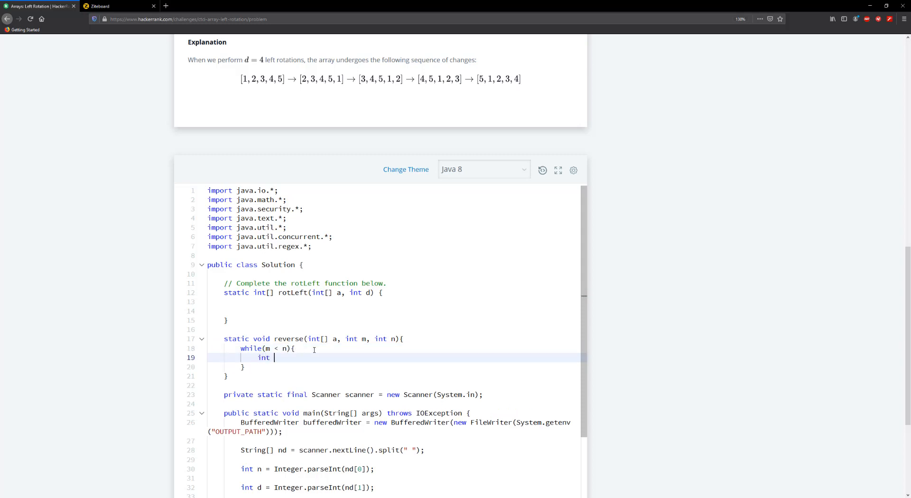
type("tem,")
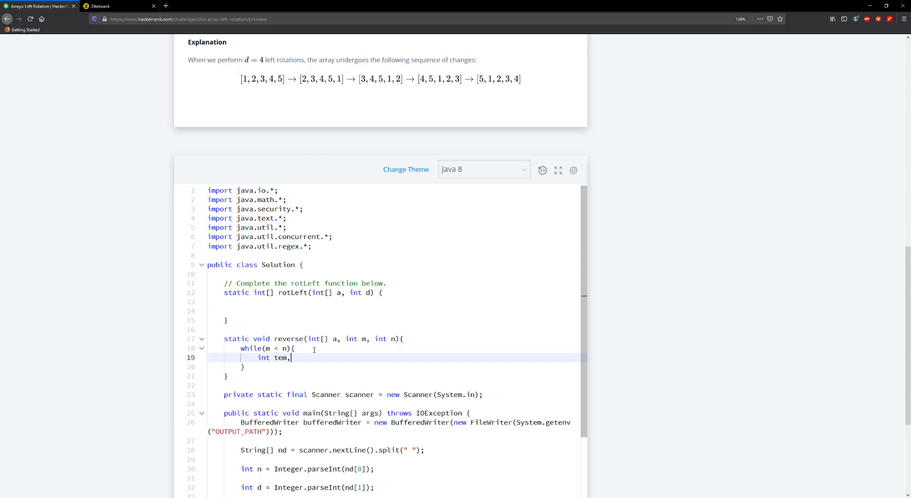
type("p =")
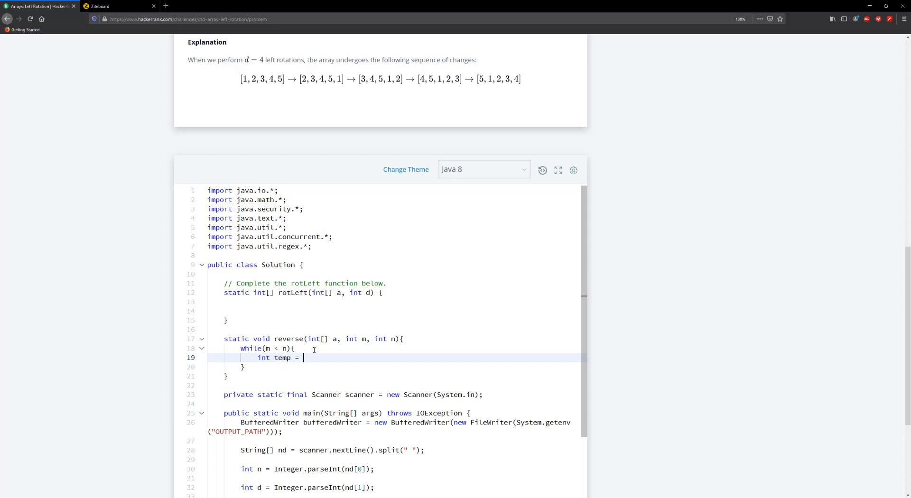
type("a[]")
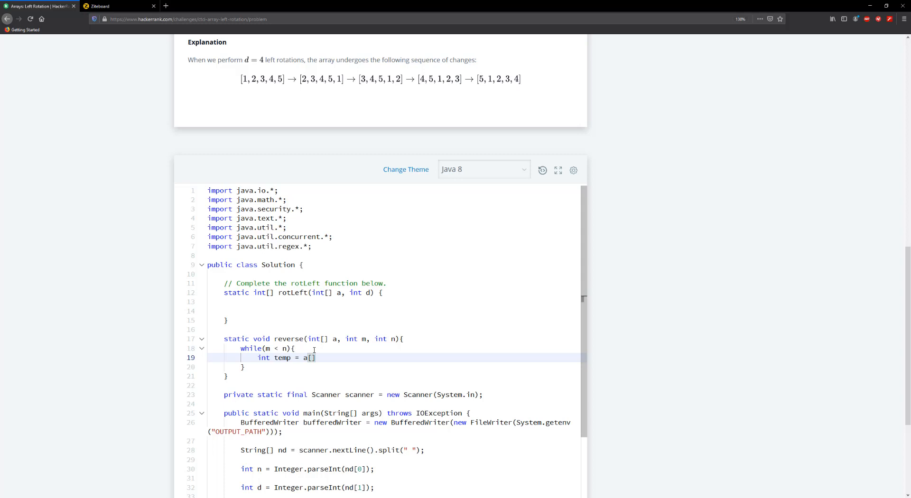
type("m")
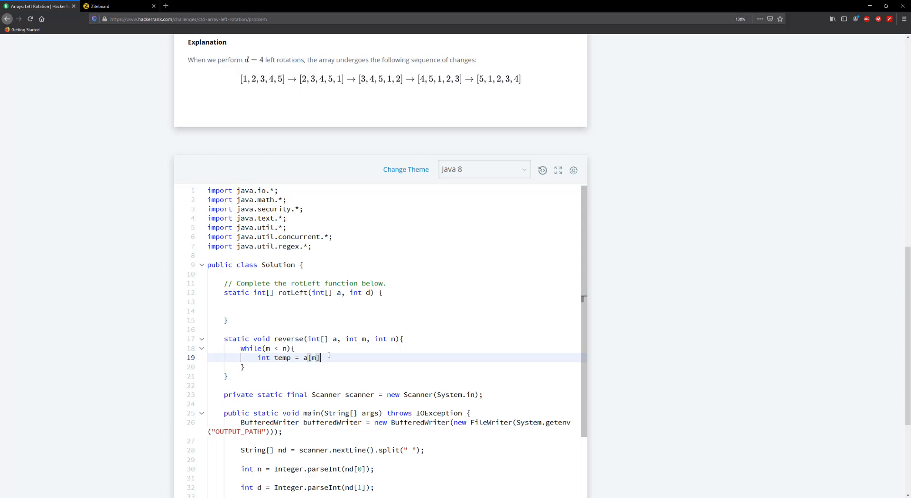
type(";")
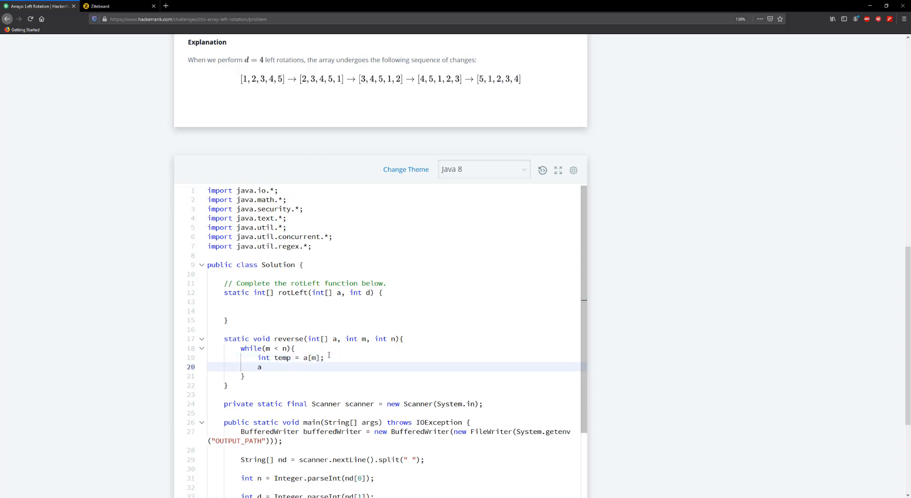
- Finish the swap with a[m] = a[n]; a[n] = temp; and advance m with ++m;
type("[m]")
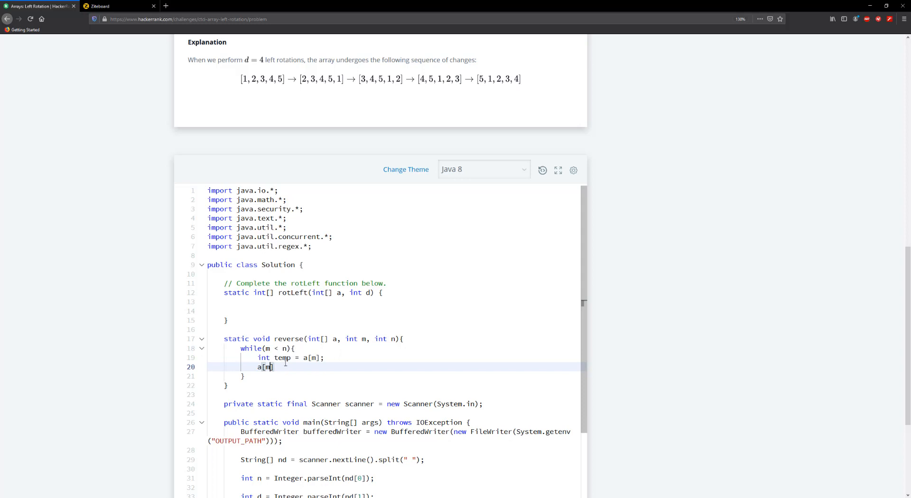
type("= a")
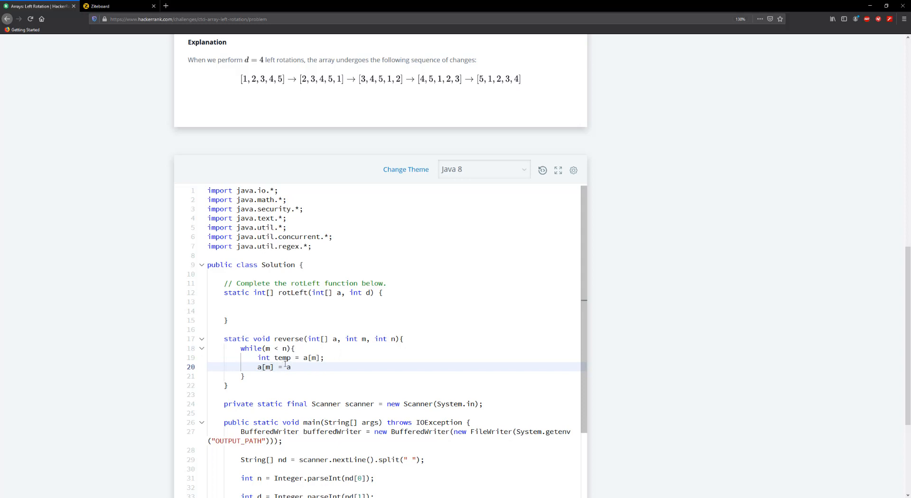
type("[b]")
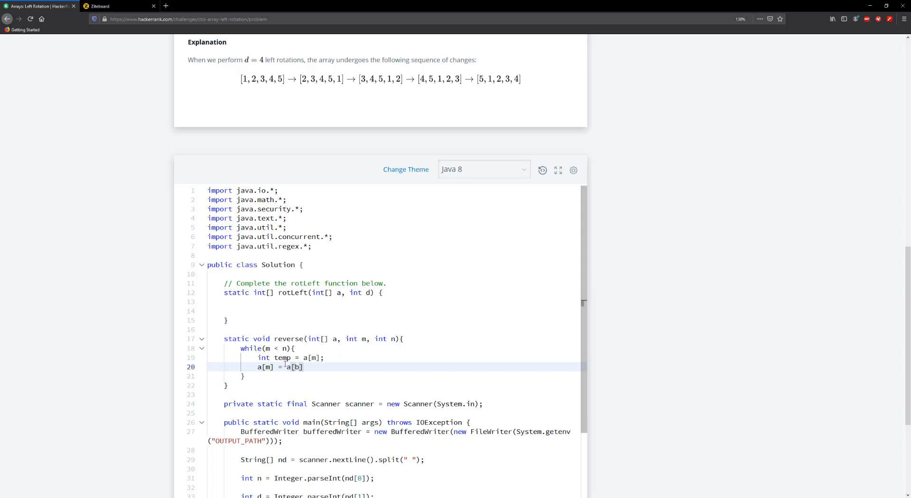
type("n")
type("a")
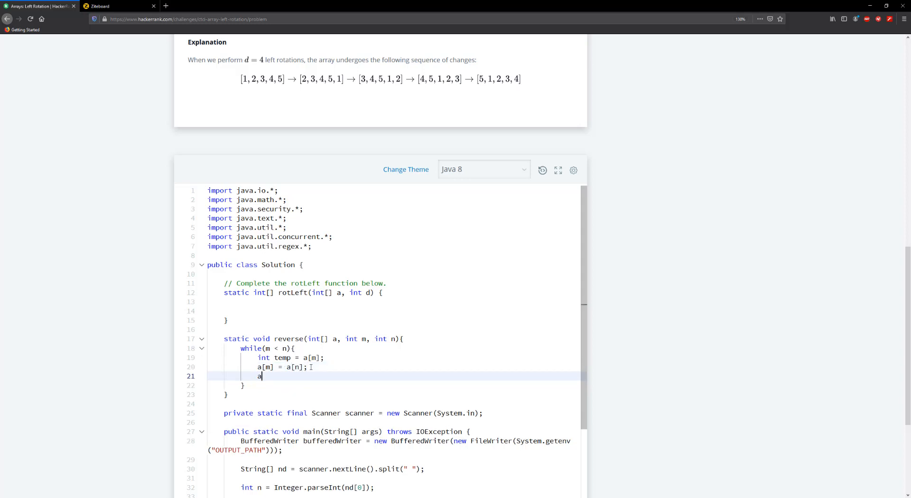
type("[]")
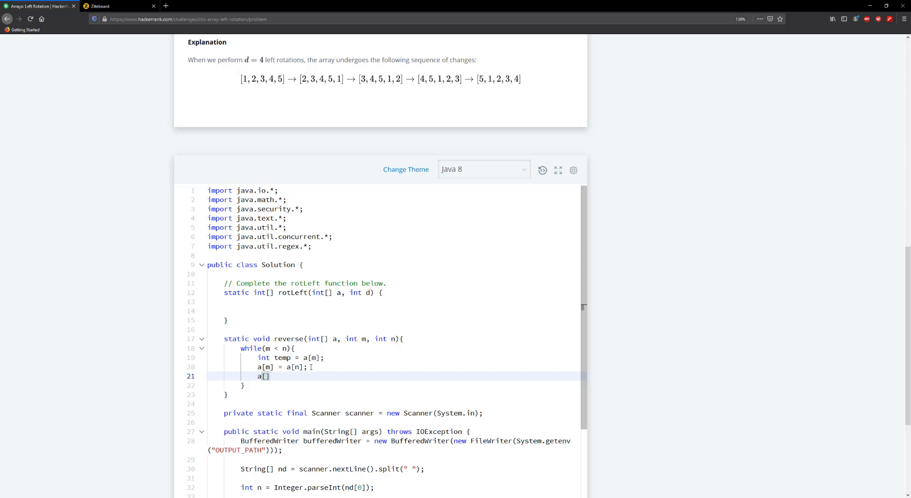
type("n")
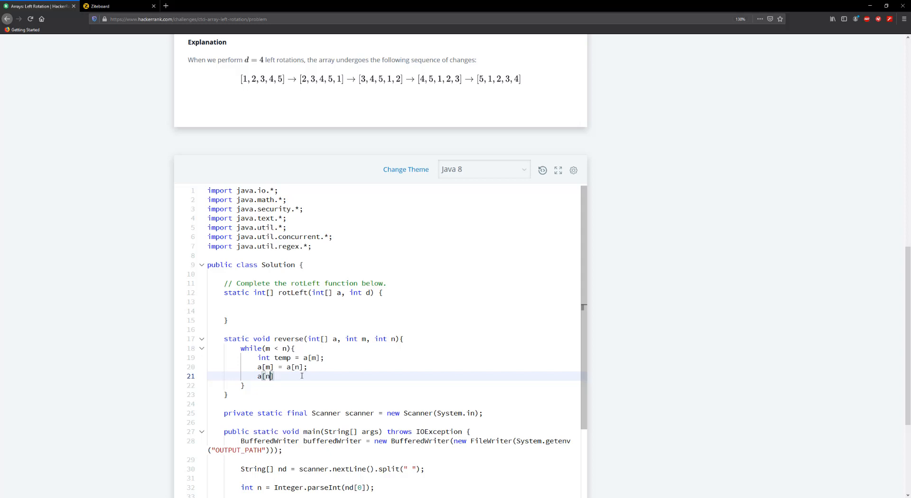
type("= te")
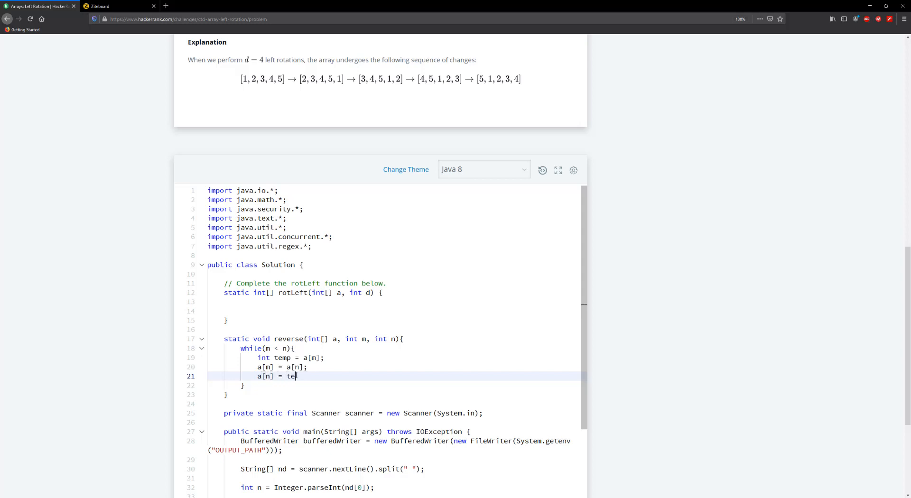
type("mp;")
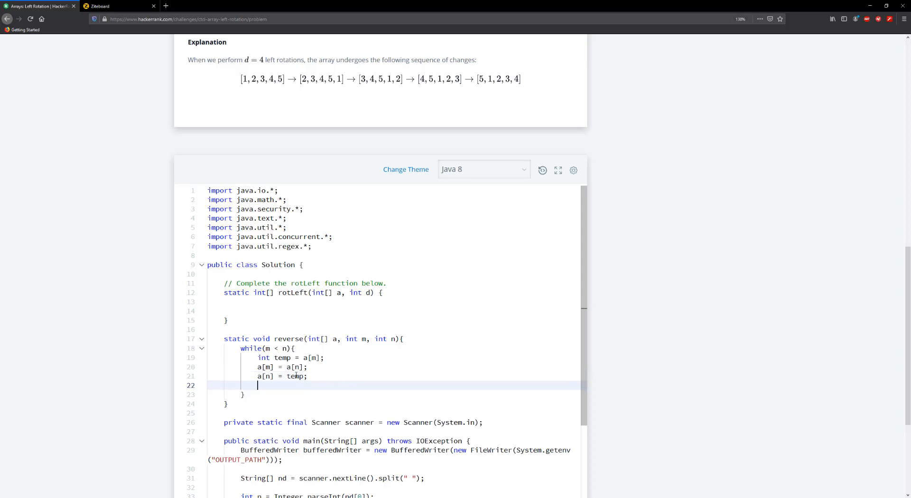
type("+")
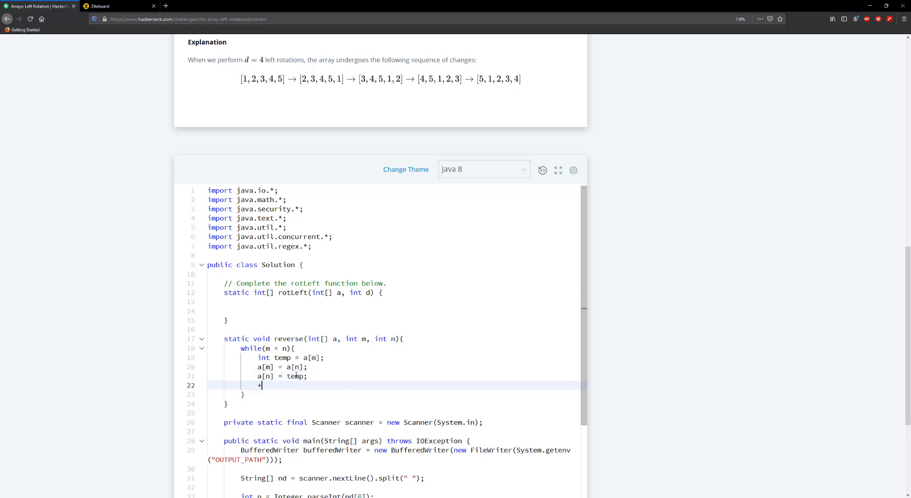
type("+m")
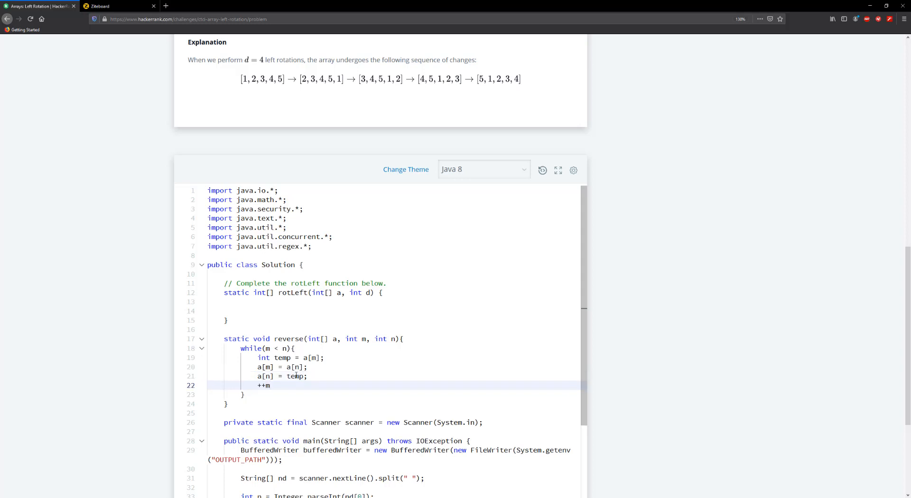
type(";")
type("--n;")
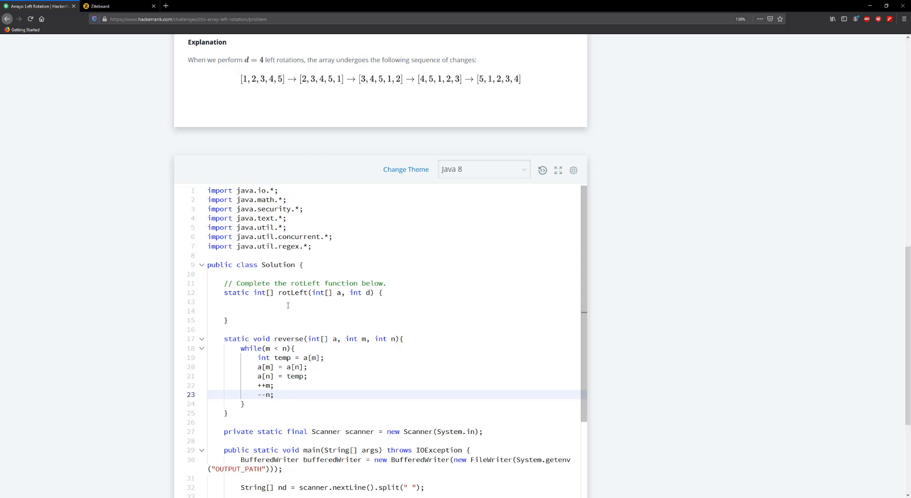
- Add d = d % a.length; as the first statement in rotLeft's body
left_click(271, 302)
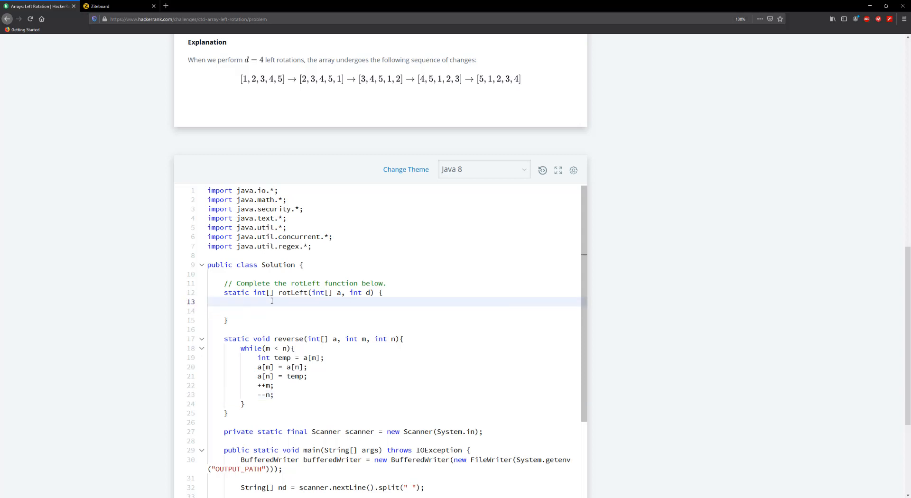
key("Return")
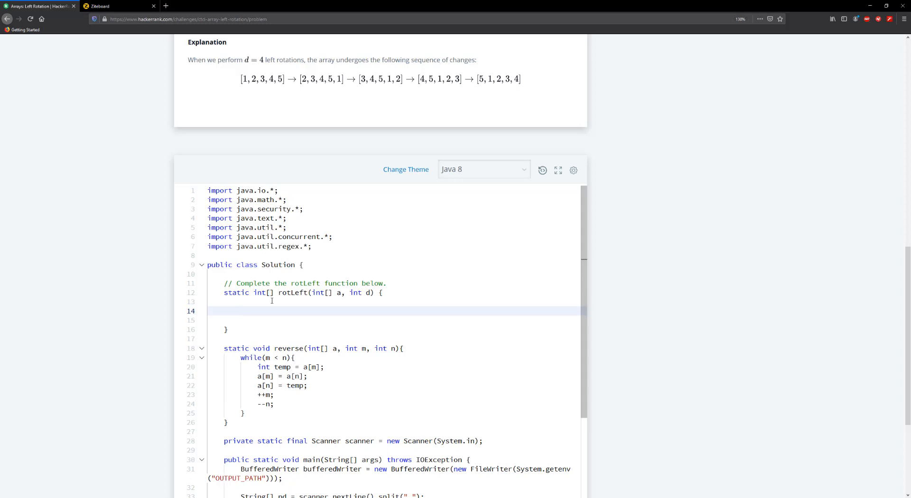
type("d =")
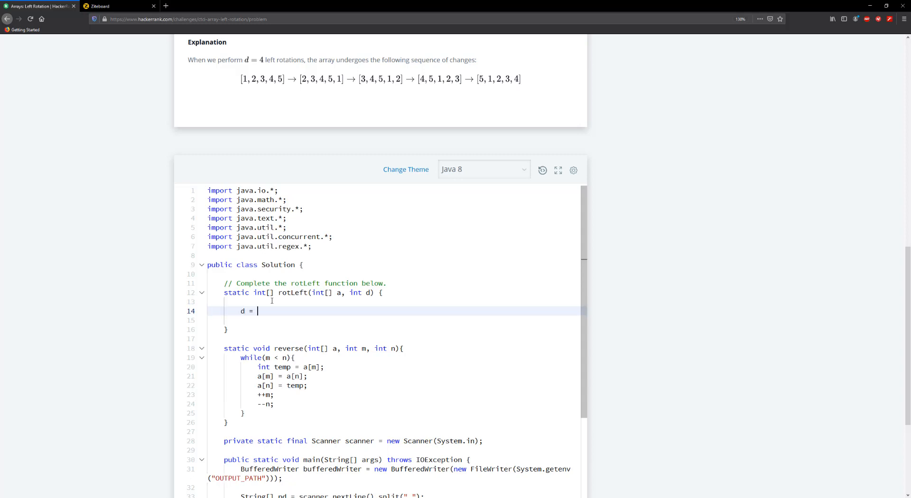
type("d")
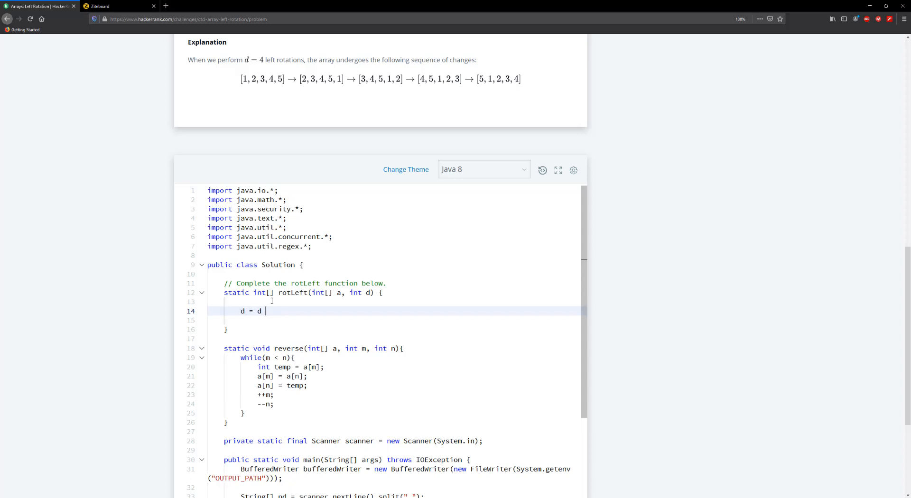
type("%")
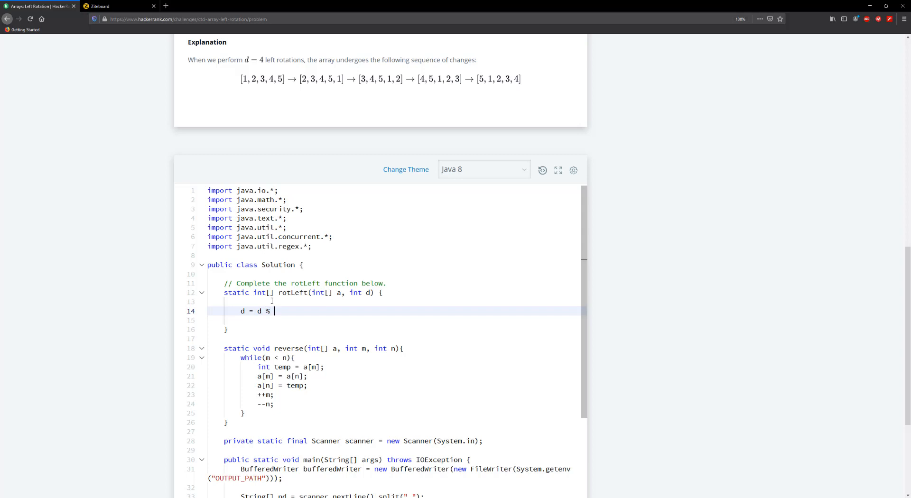
type("a.lengt")
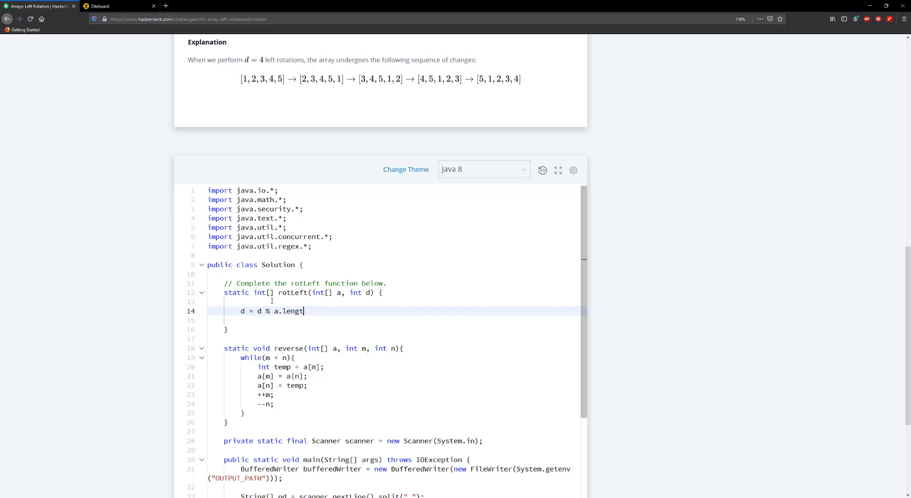
type("h;")
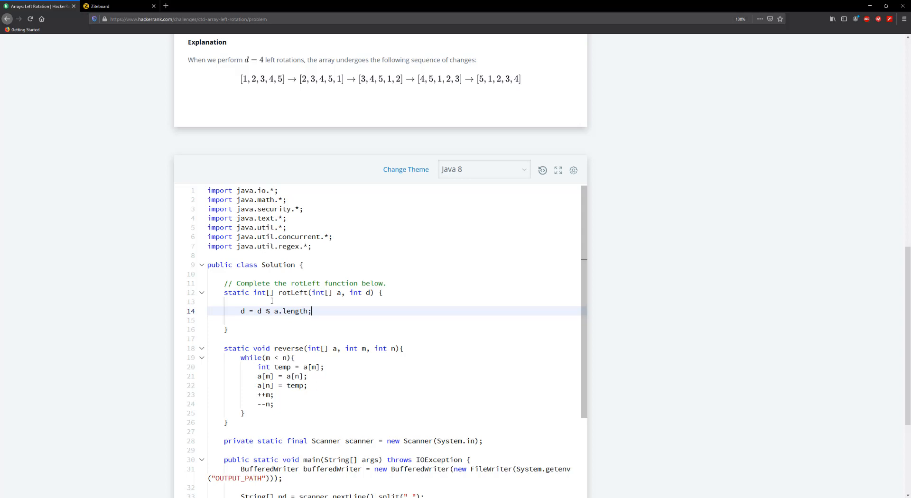
key("enter")
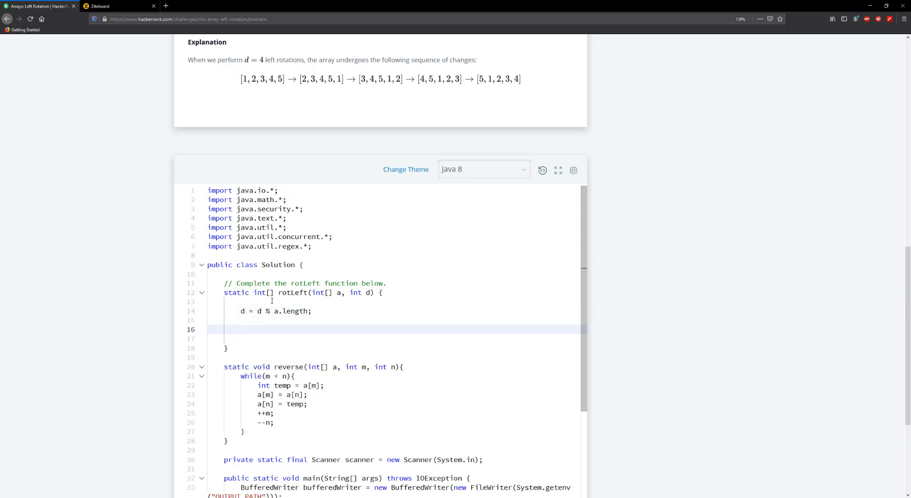
- Start the partial call reverse(a, d, ) and insert a blank line above it
type("rev")
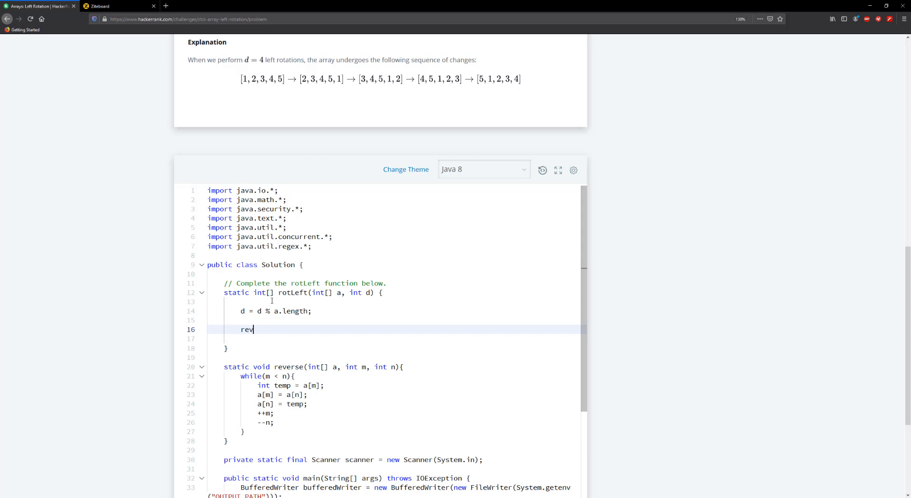
type("erse()")
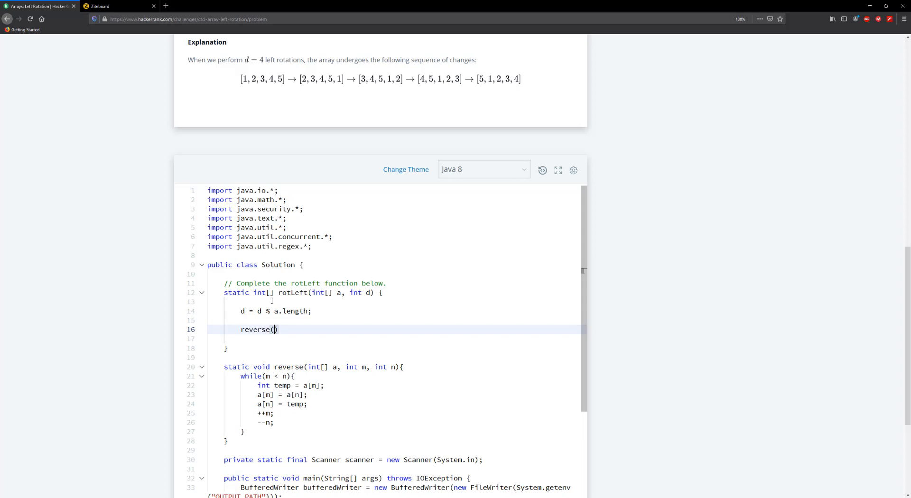
type("a")
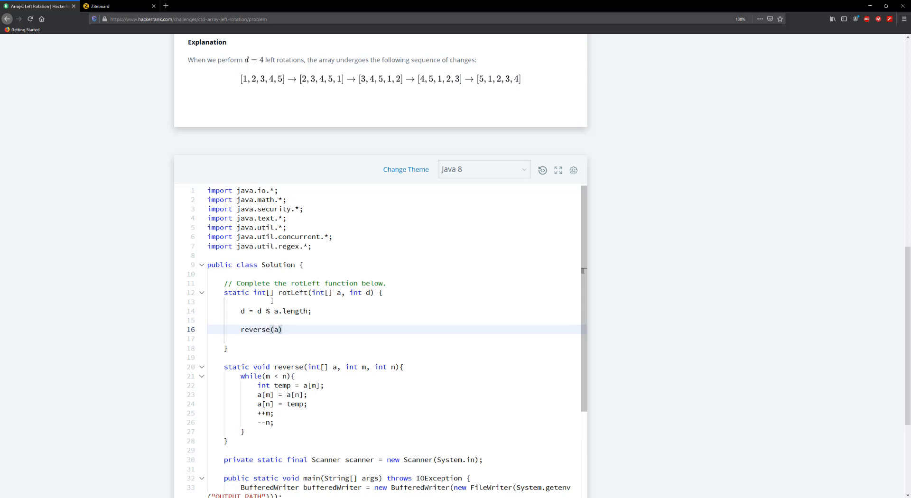
type(", d")
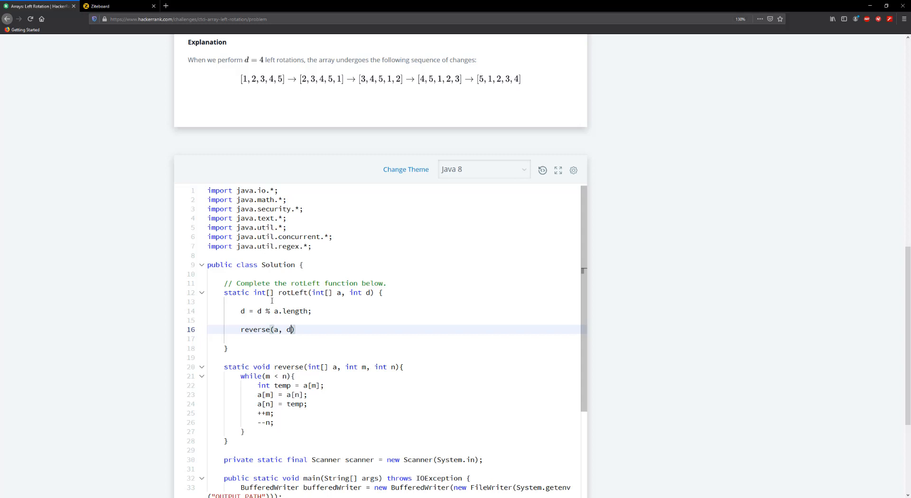
type(",")
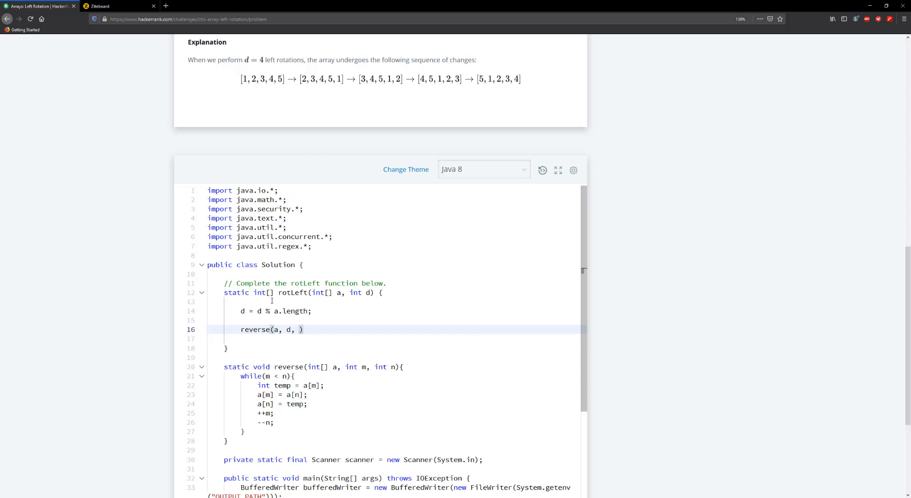
key("Enter")
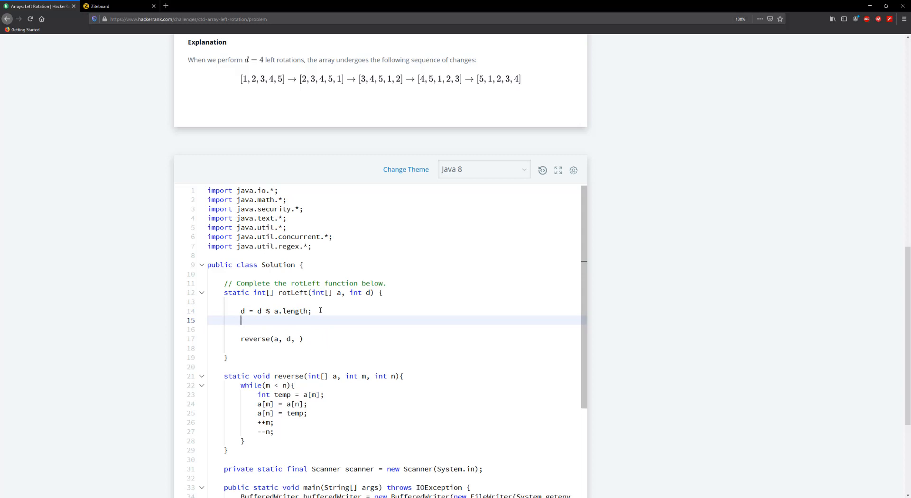
- Declare final int SIZE = a.length - 1; and complete the call as reverse(a, d, SIZE);
type("final")
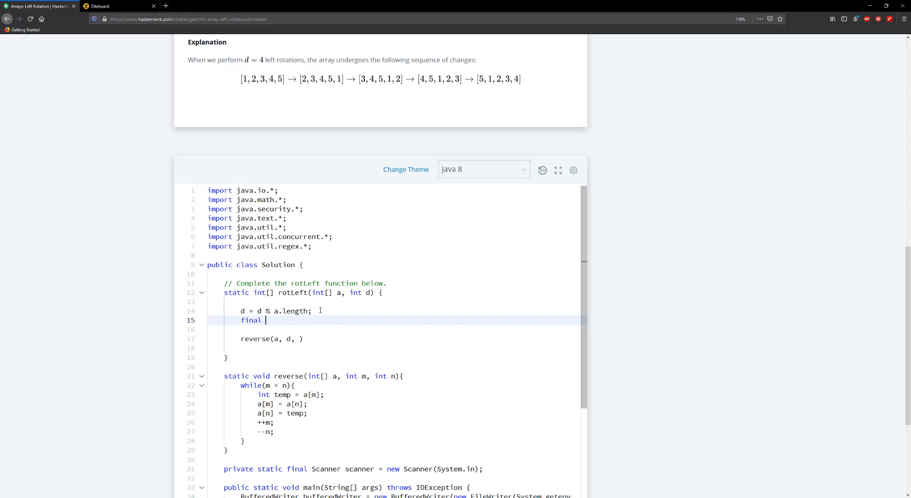
type("int SIZEW")
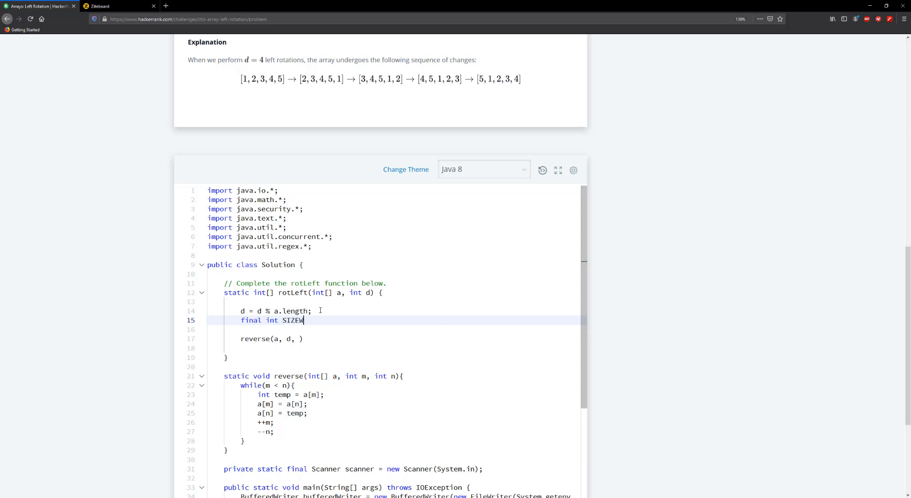
type("=")
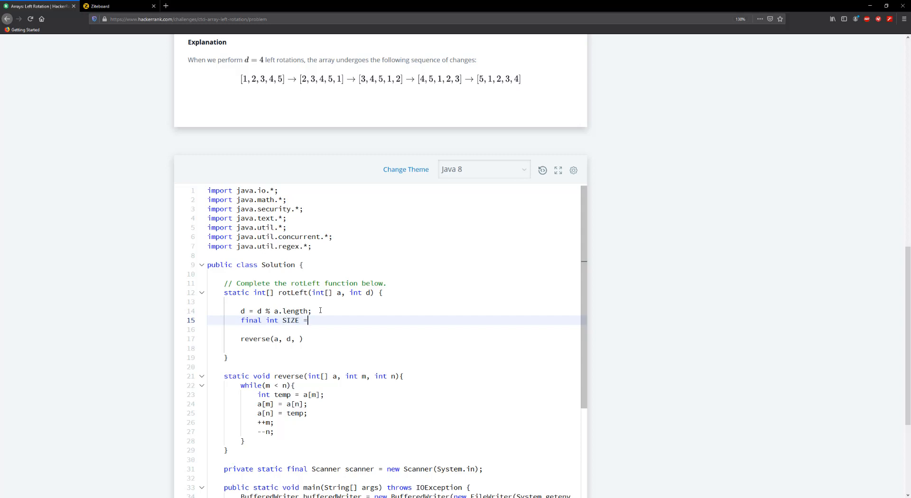
type("a.len")
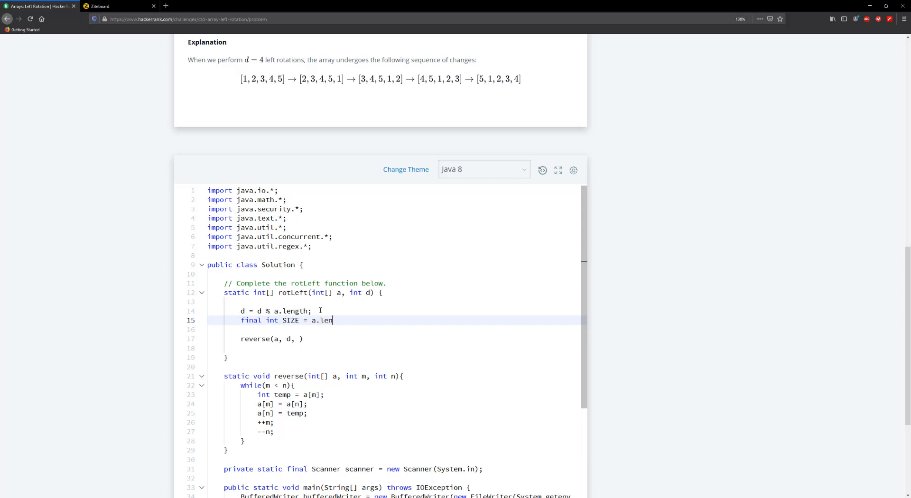
type("gth")
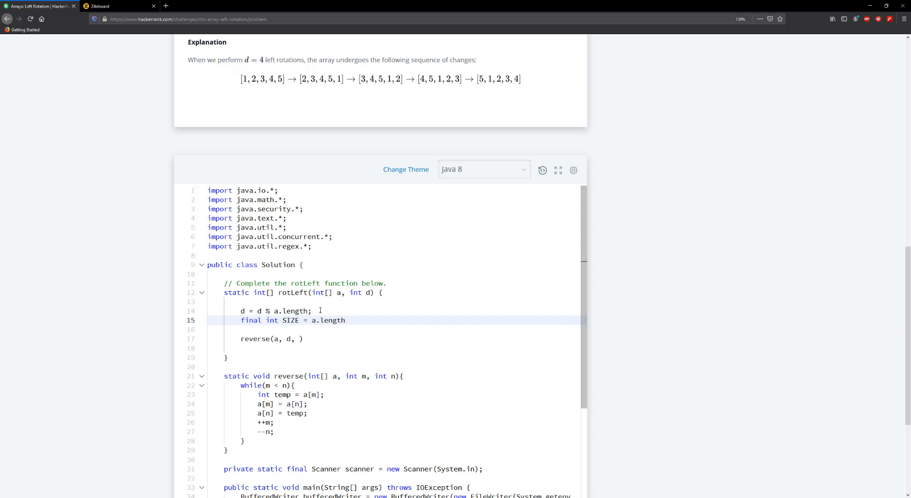
type("- 1;")
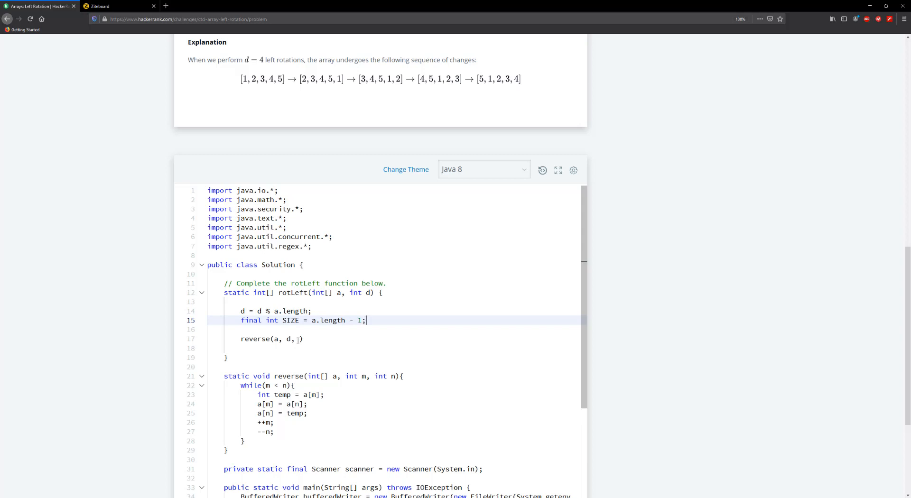
type("SIZE")
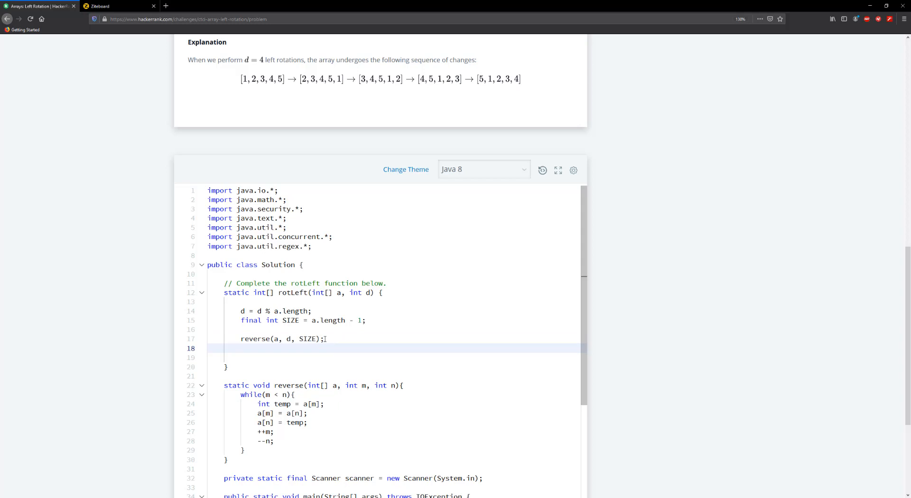
- Write reverse(a, 0, d - 1); and reverse(a, 0, SIZE); on lines 18 and 19
type("reverse(a,")
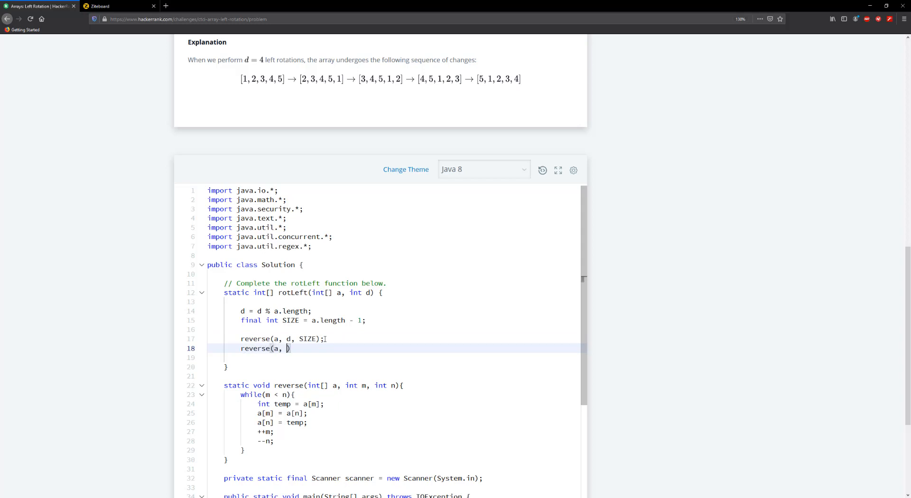
type("0")
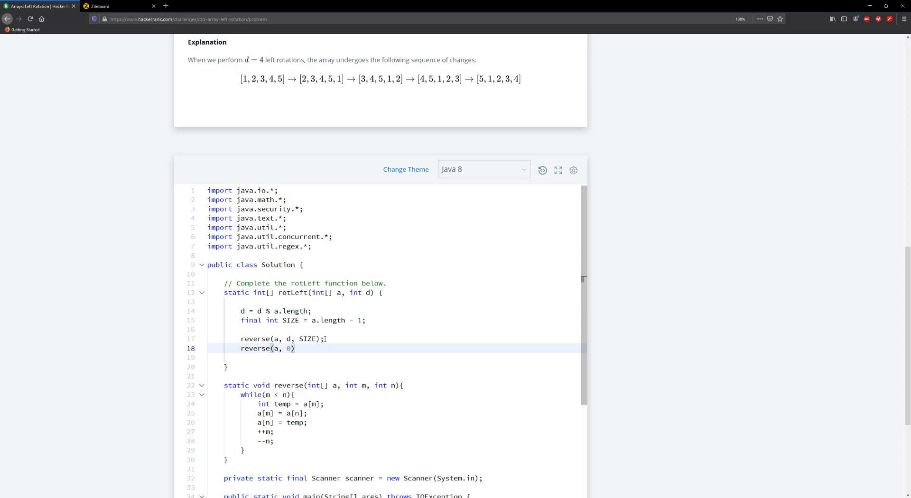
type(", d")
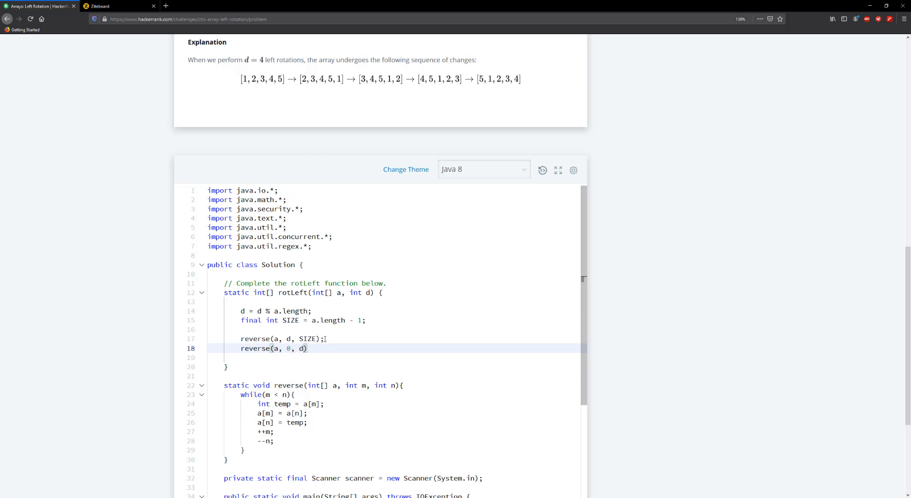
type("- 1")
type("reve")
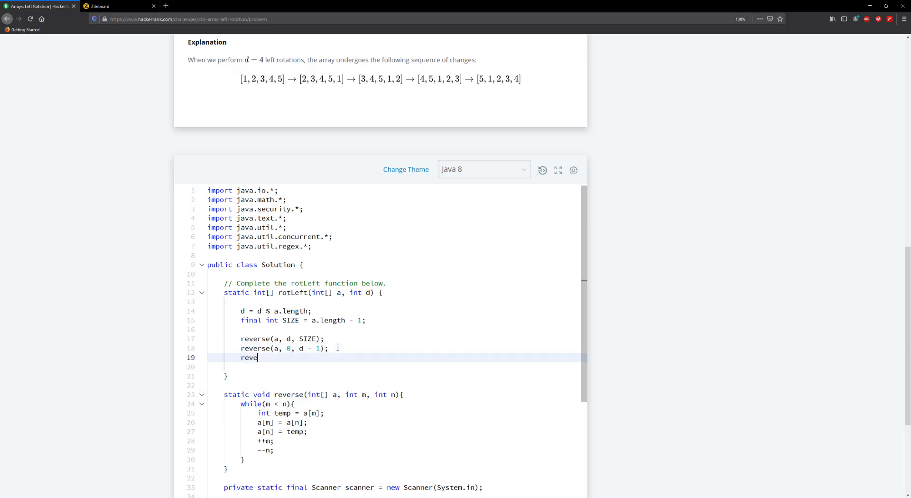
type("rse(a, 0")
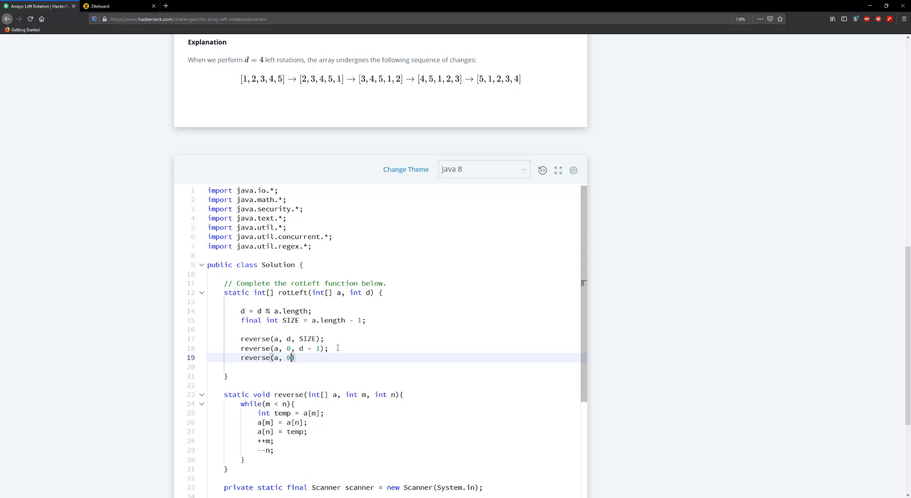
type("SIZE")
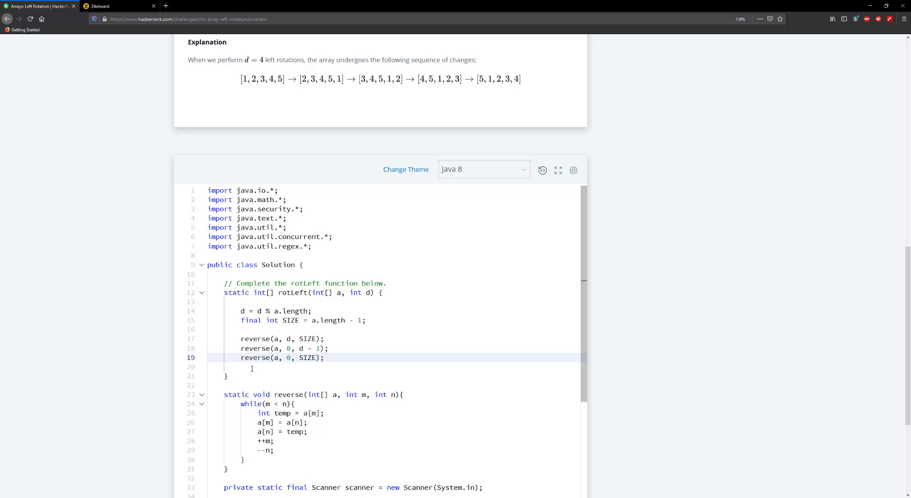
left_click(252, 367)
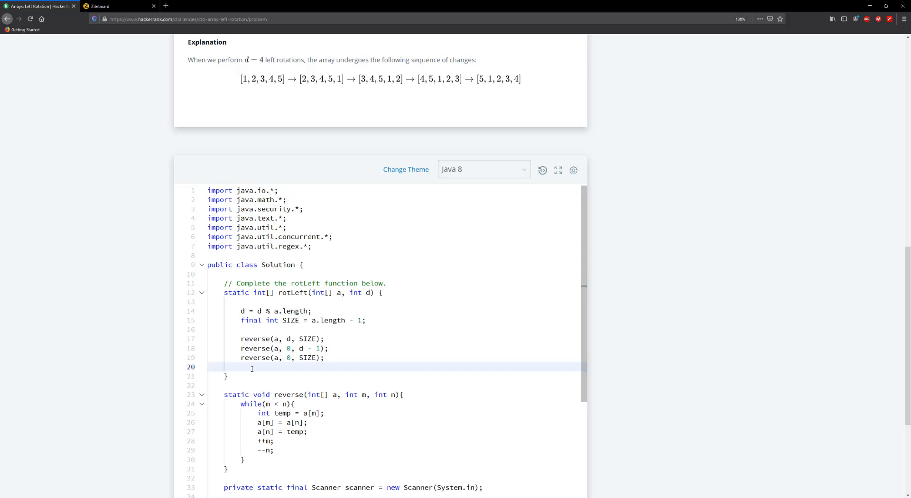
- Add 'return a;' after the three reverse calls in rotLeft
type("return")
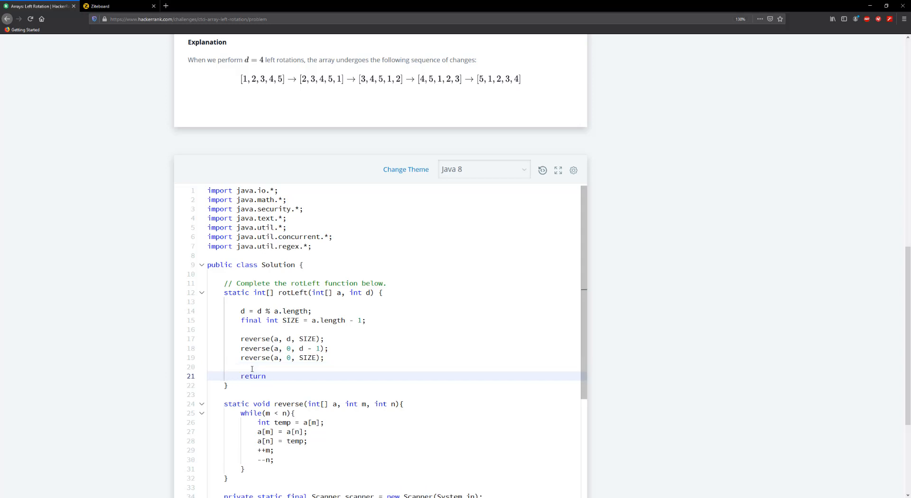
type("a;")
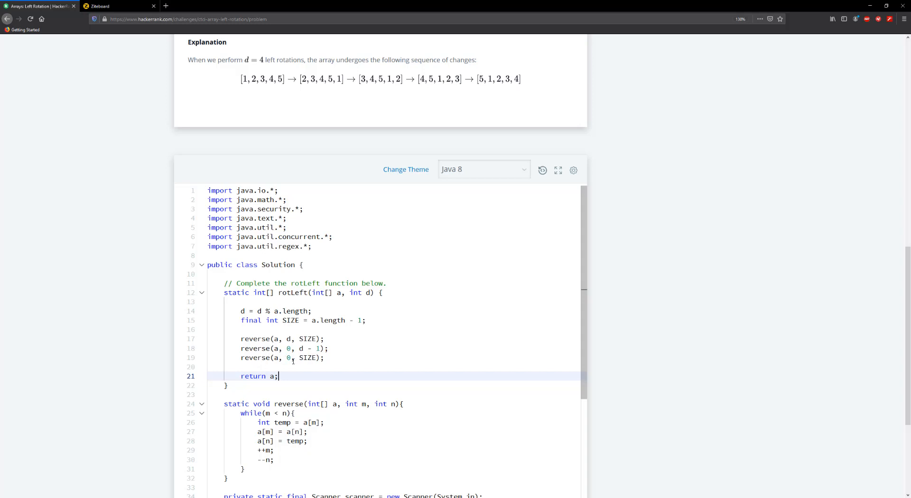
mouse_move(293, 381)
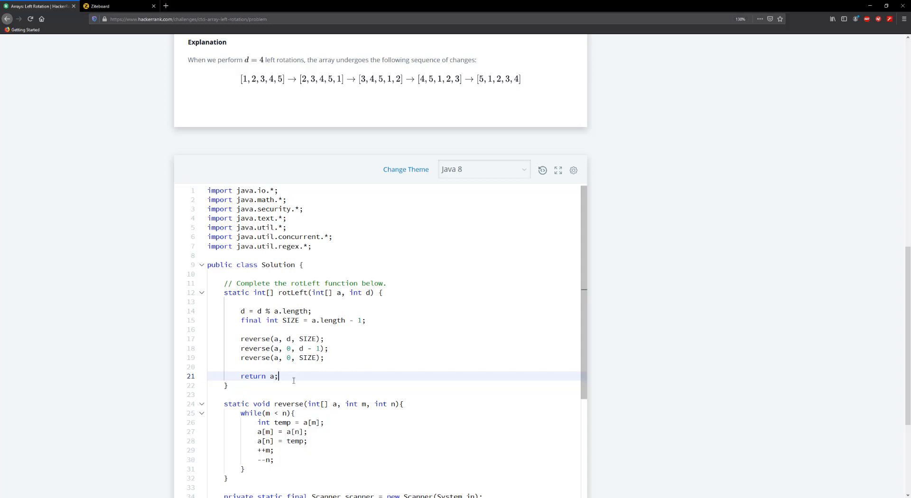
- Run the code on the sample tests, getting output 5 1 2 3 4 on all three
scroll("down", 3)
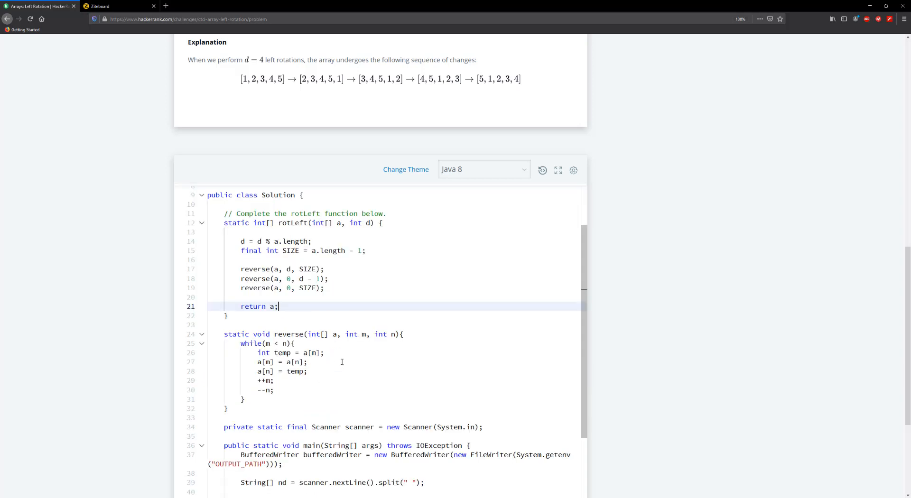
scroll("down", 3)
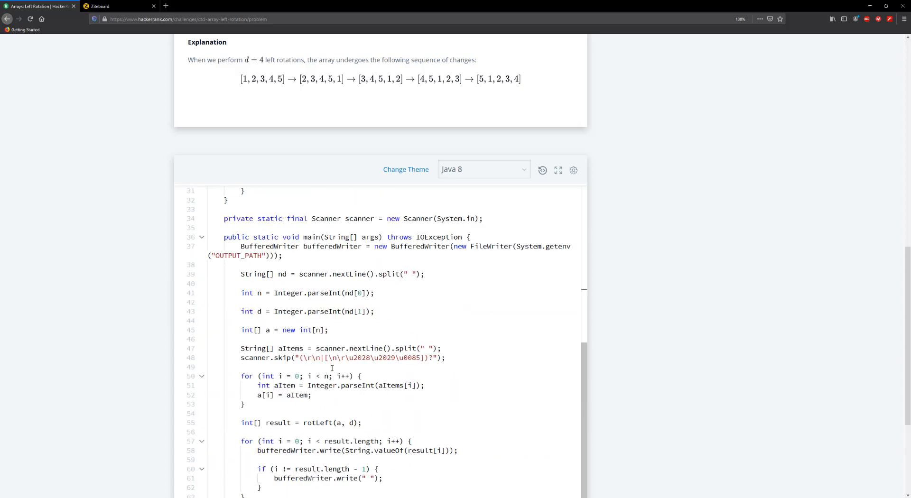
scroll("down", 3)
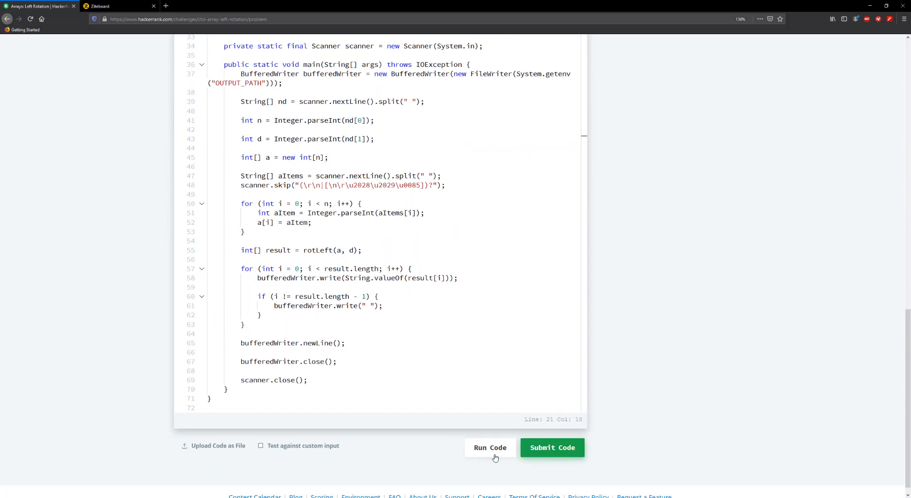
left_click(489, 447)
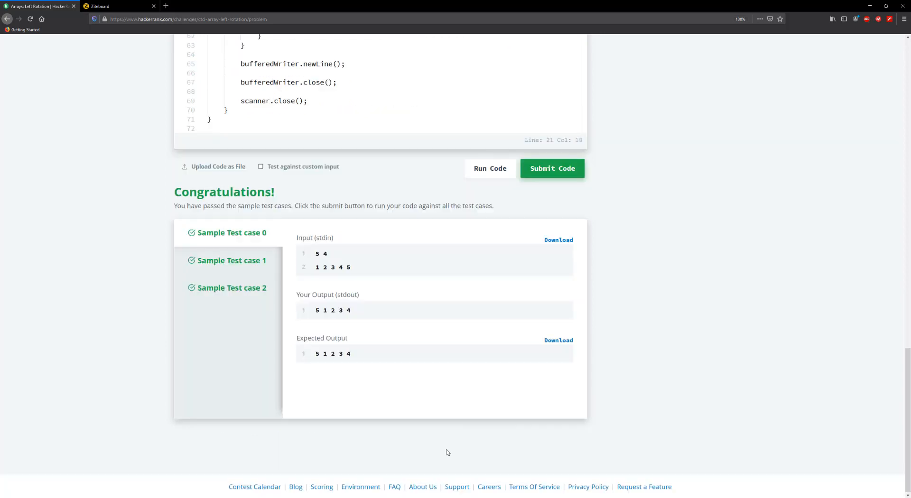
- Submit the code so test cases 0–10 pass and the Congratulations banner appears
left_click(551, 168)
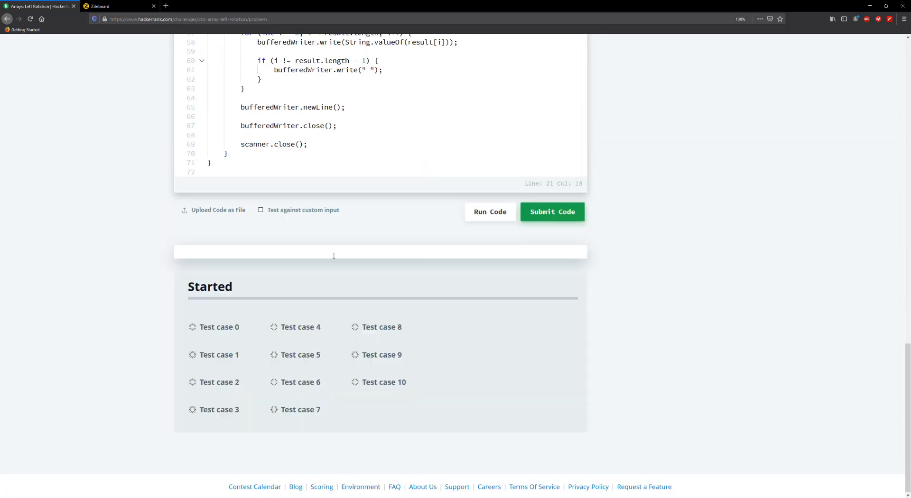
left_click(551, 211)
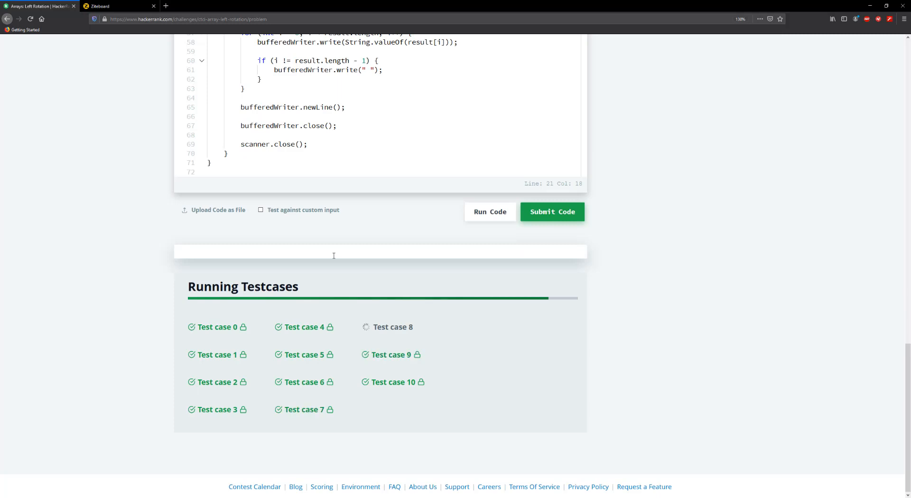
left_click(552, 211)
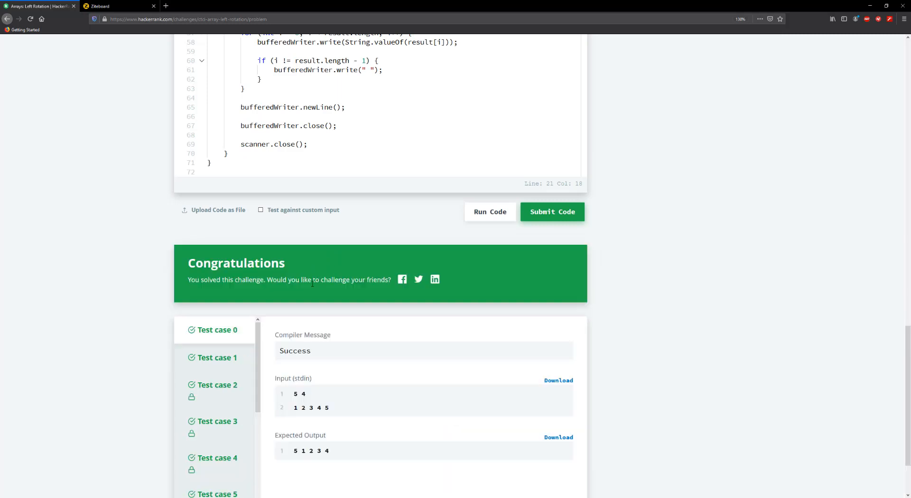